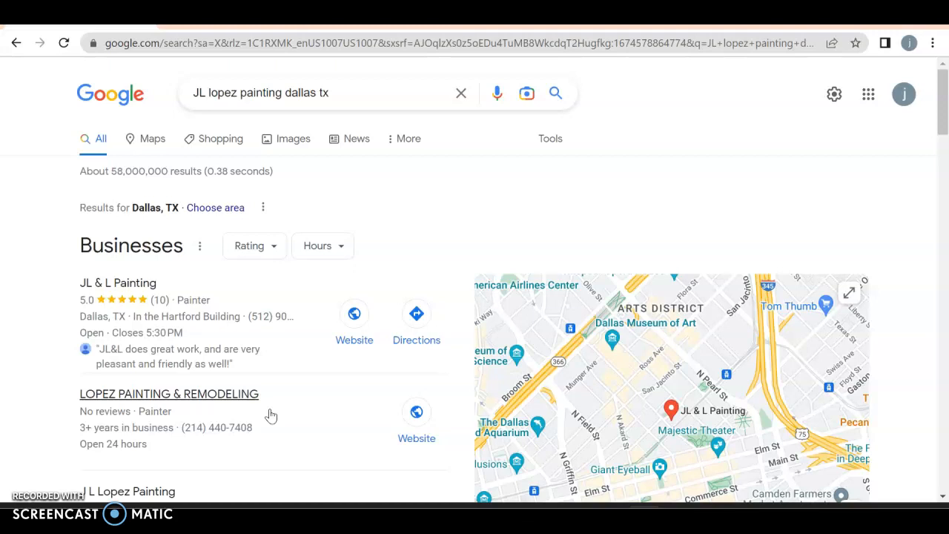
pyautogui.moveTo(267, 382)
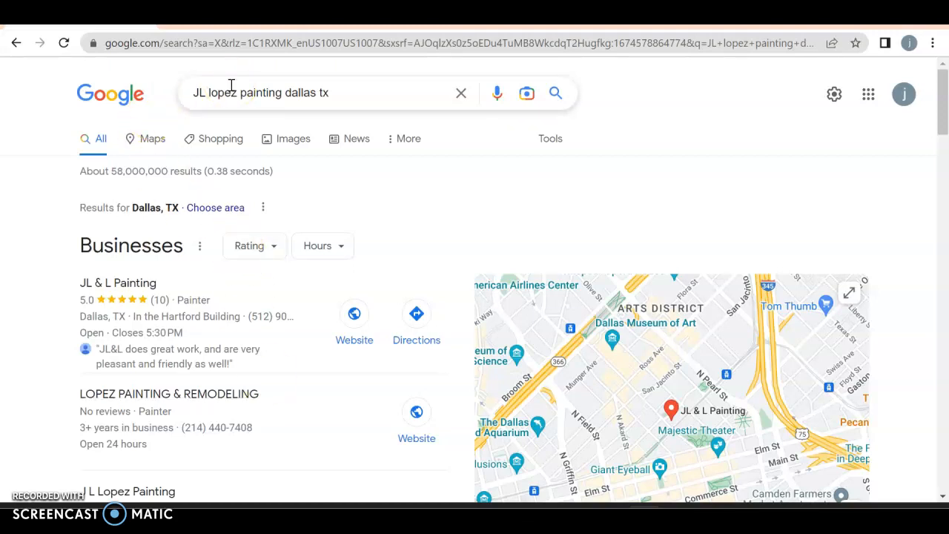
pyautogui.moveTo(359, 91)
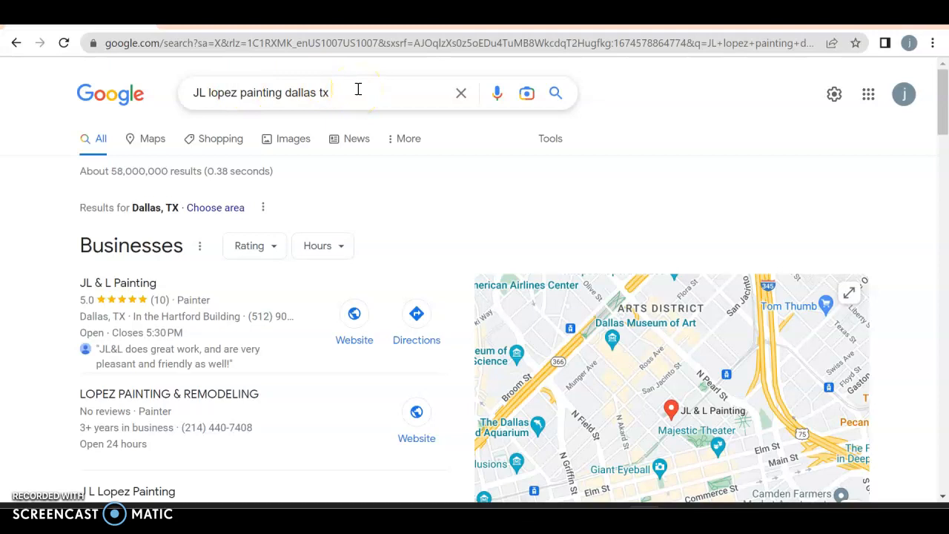
# - Scroll the results down to the J L Lopez Painting business listing with its reviews
pyautogui.scroll(-3)
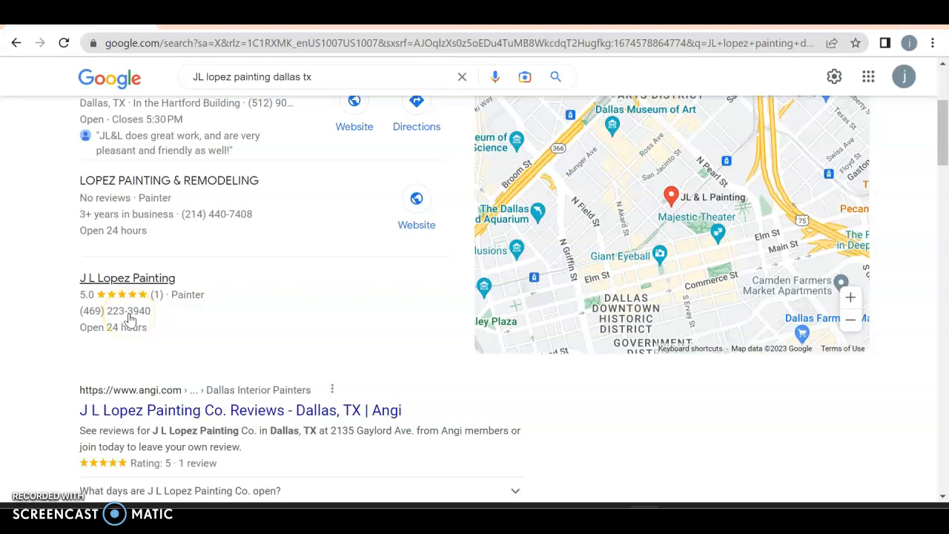
pyautogui.moveTo(107, 319)
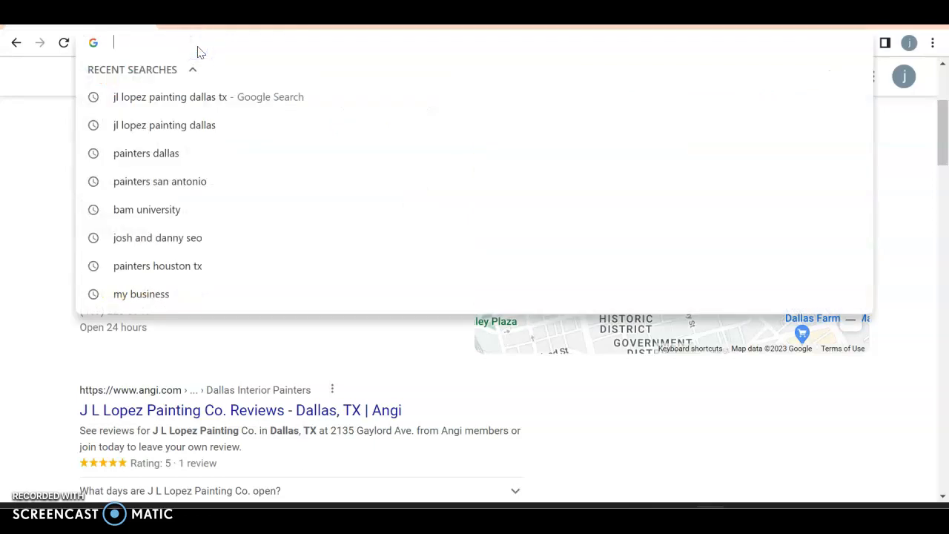
# - Enter jllopezpaint in the address bar to reach the Ahrefs overview for jllopezpainting.com
pyautogui.write('jll')
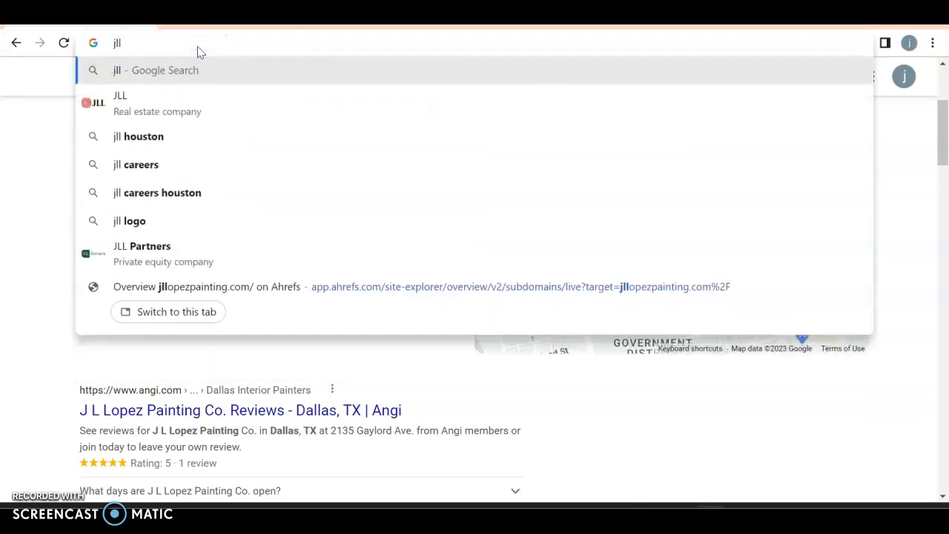
pyautogui.write('opezpainting.com%2F')
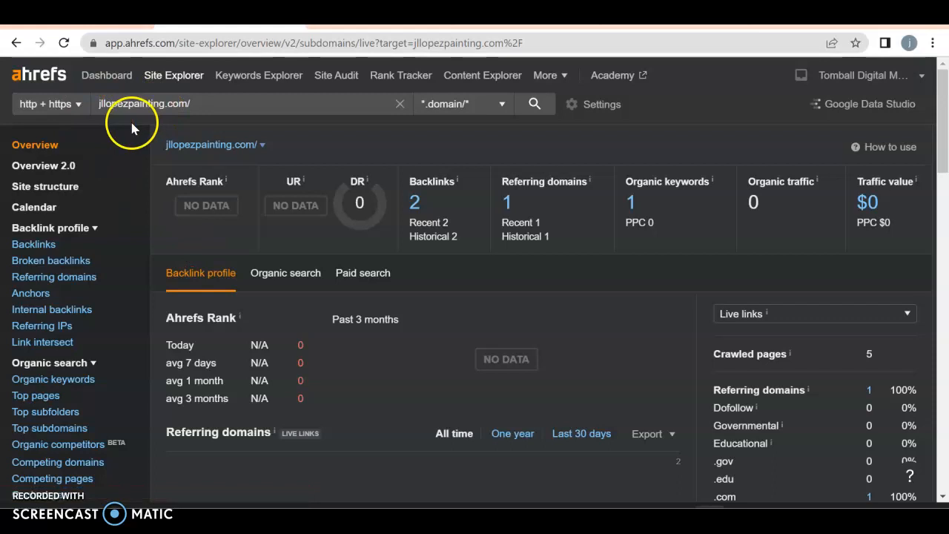
pyautogui.moveTo(184, 225)
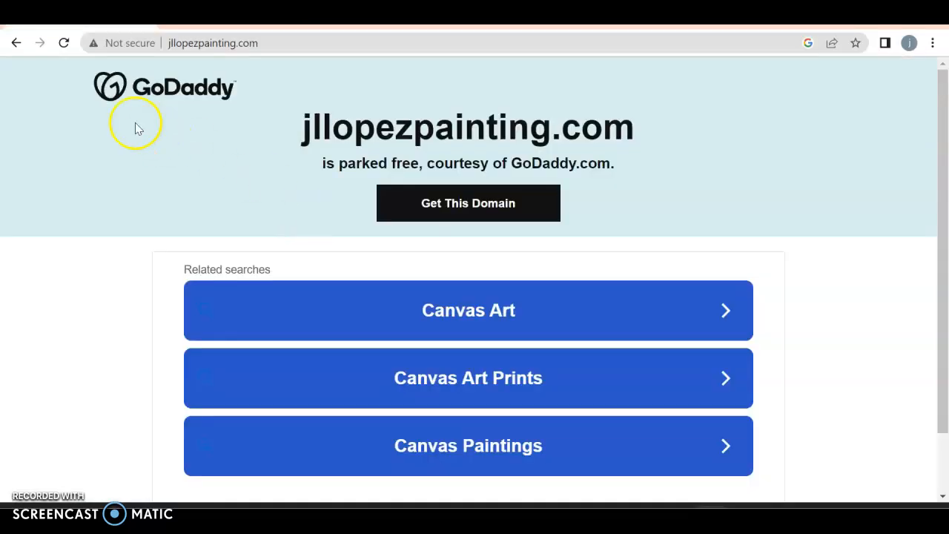
# - Go back from the parked GoDaddy page to the JL lopez painting dallas tx results
pyautogui.click(17, 42)
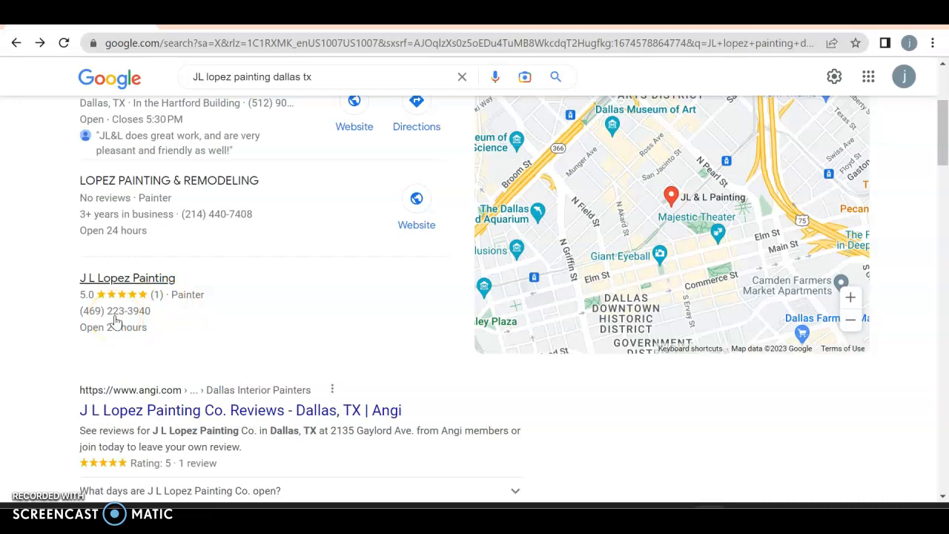
pyautogui.moveTo(400, 333)
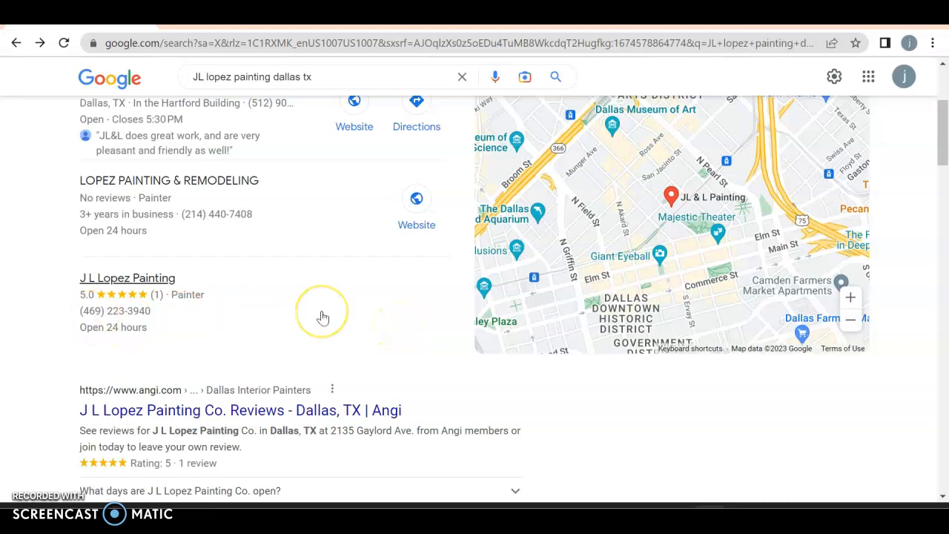
# - Scroll through the Angi, Nextdoor, ShowMeLocal and Yellow Pages listings for J L Lopez Painting
pyautogui.scroll(-3)
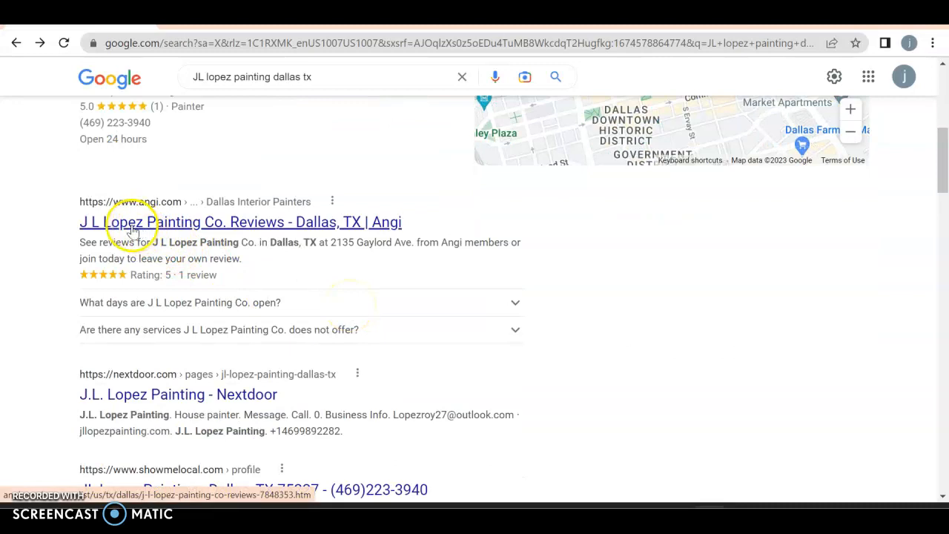
pyautogui.scroll(-3)
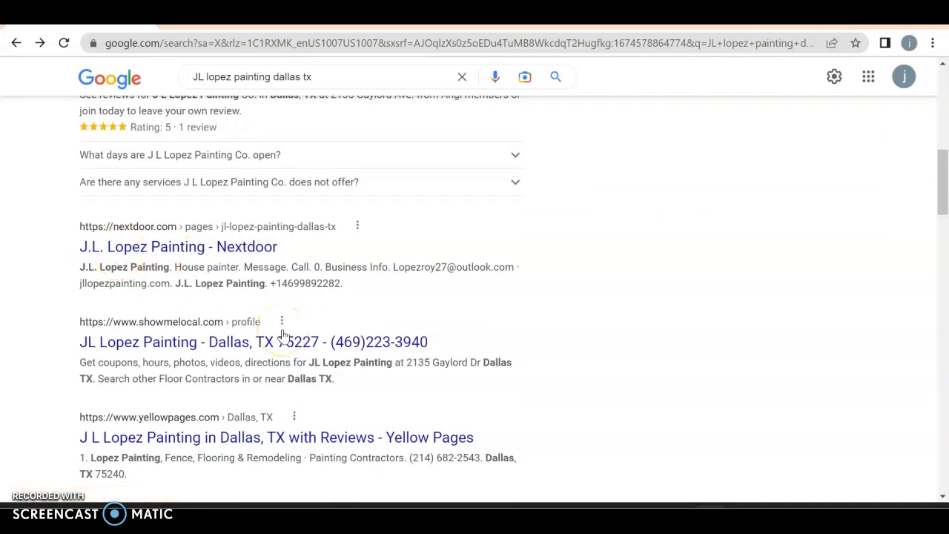
pyautogui.scroll(3)
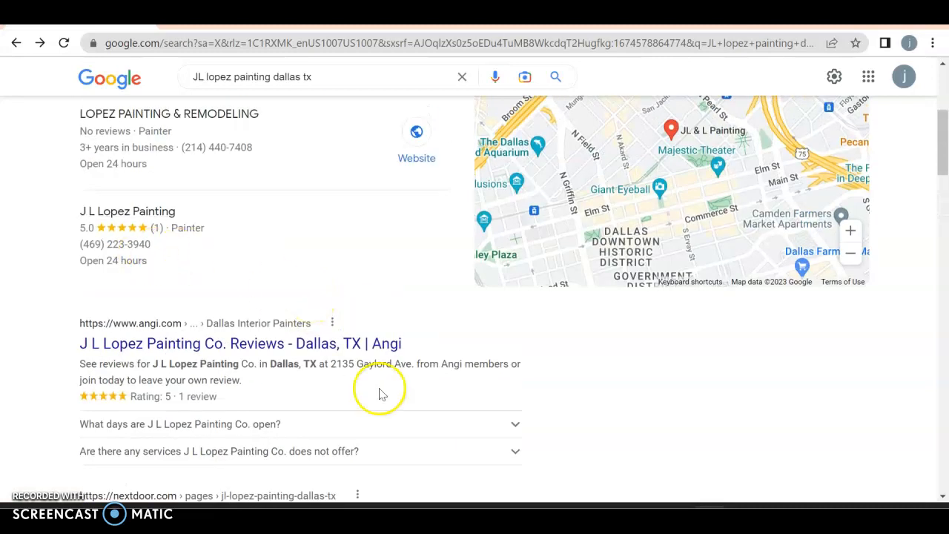
pyautogui.scroll(-3)
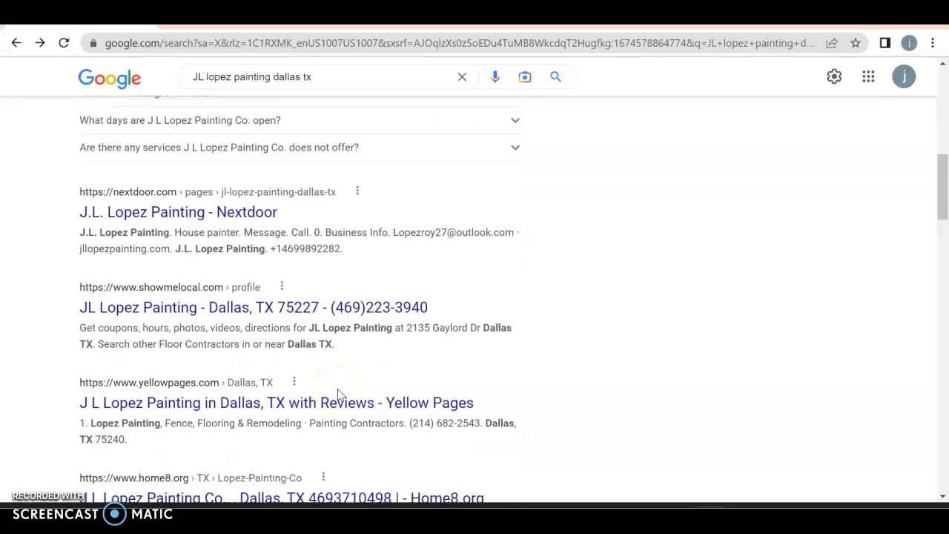
pyautogui.moveTo(398, 310)
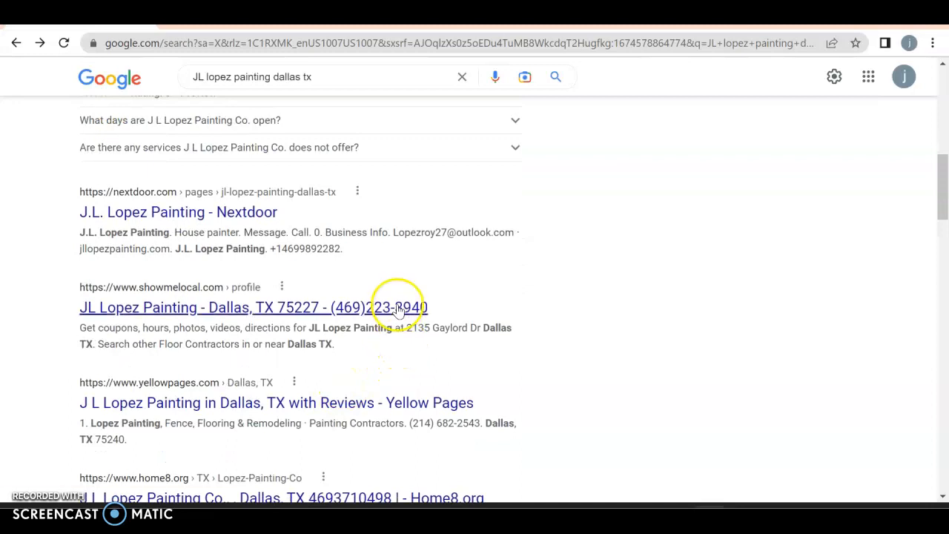
pyautogui.scroll(-3)
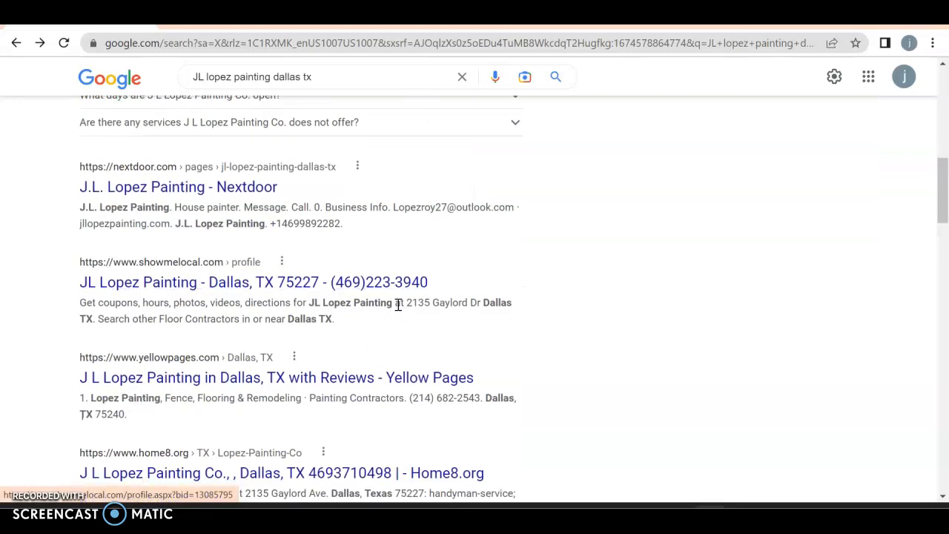
pyautogui.moveTo(333, 358)
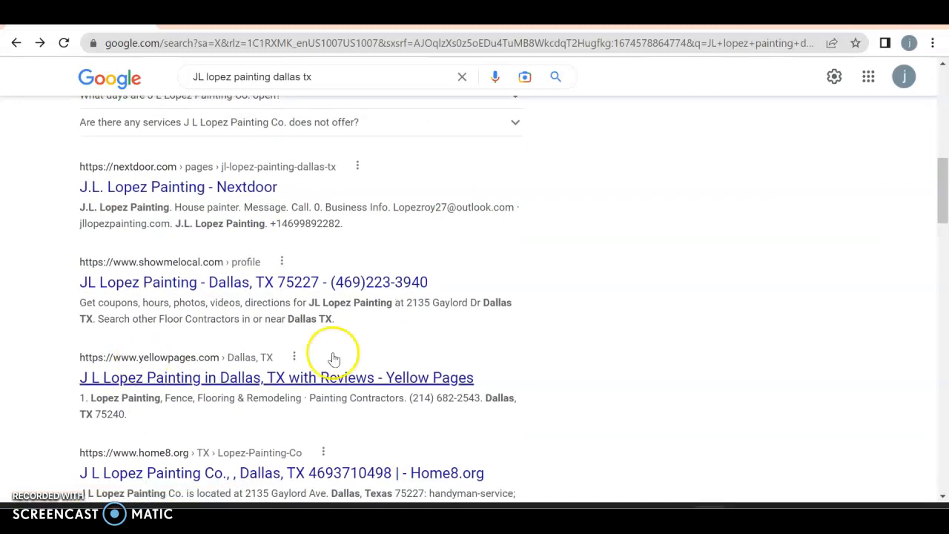
pyautogui.scroll(3)
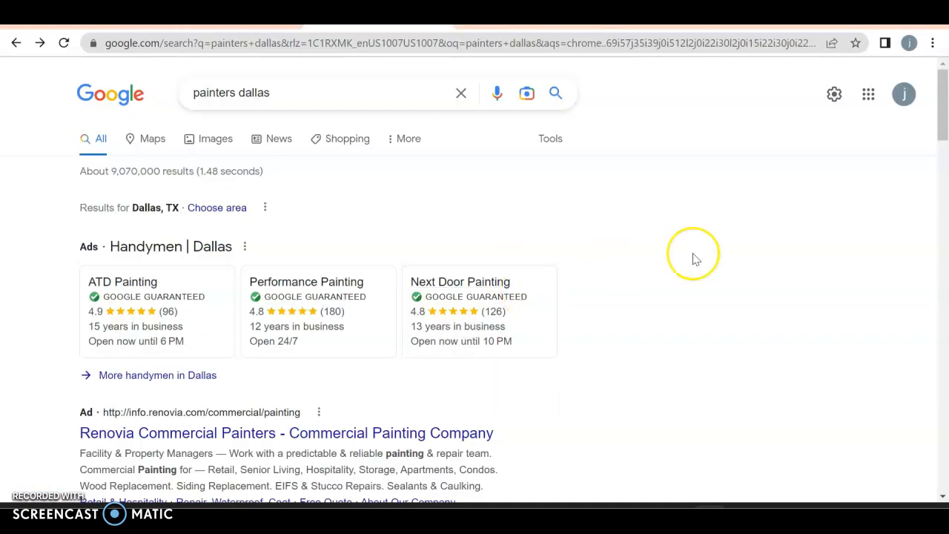
pyautogui.moveTo(695, 258)
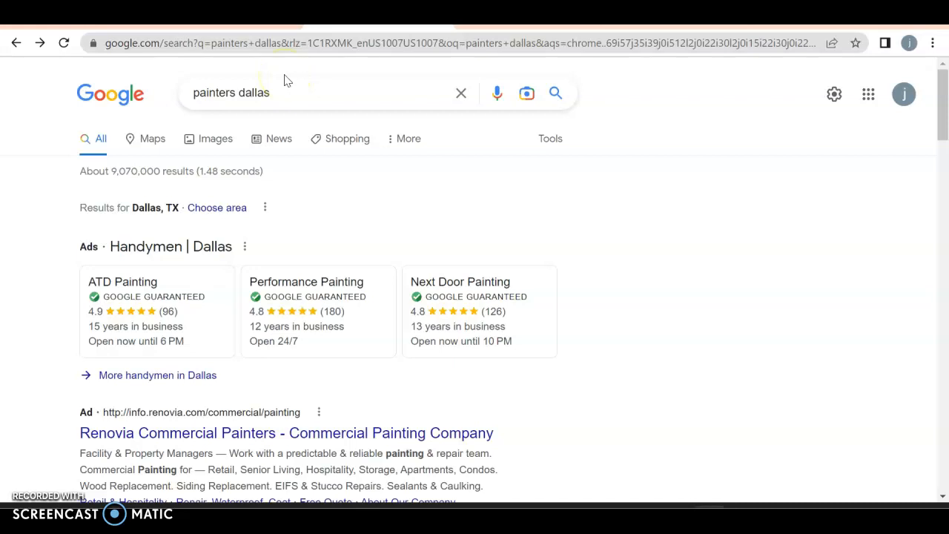
pyautogui.moveTo(222, 120)
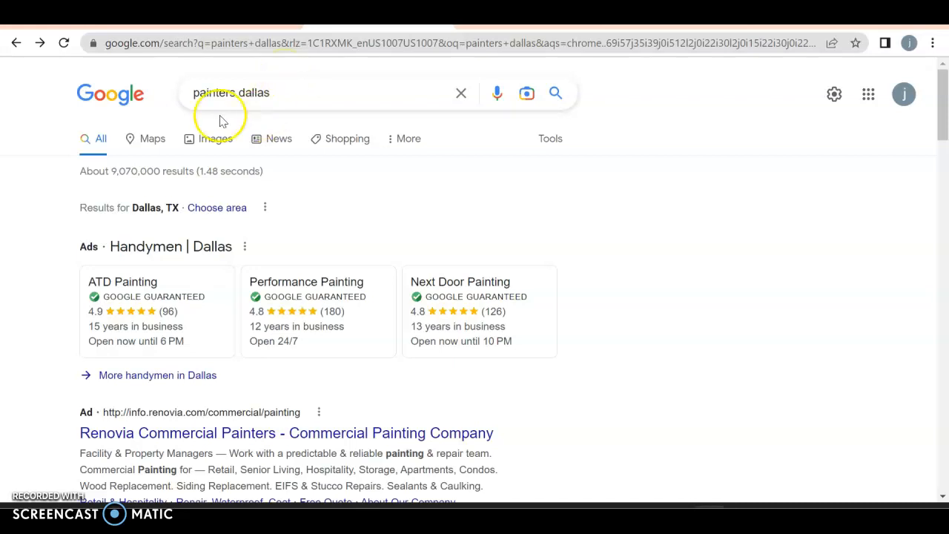
pyautogui.moveTo(41, 175)
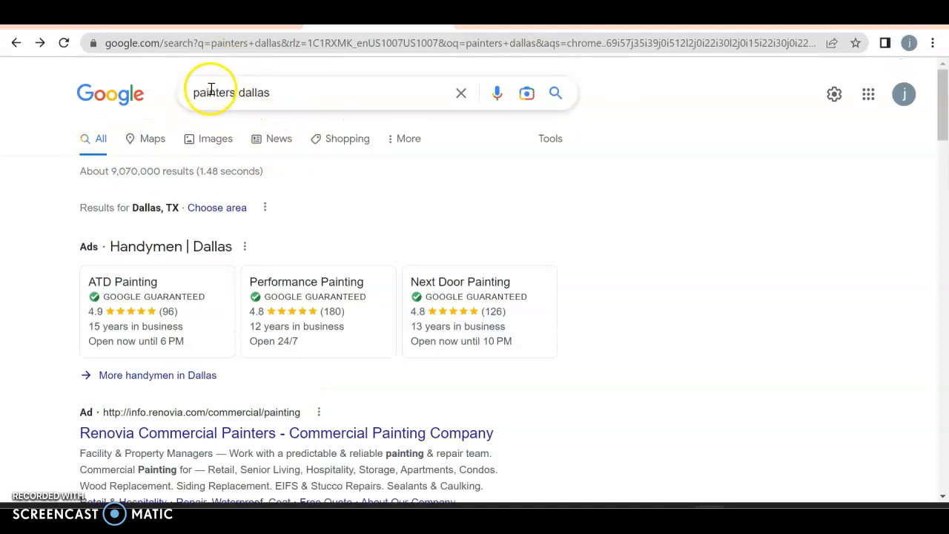
# - Scroll past the ads to the Businesses map pack showing Big Al's, DFW and Crest Painting
pyautogui.scroll(-3)
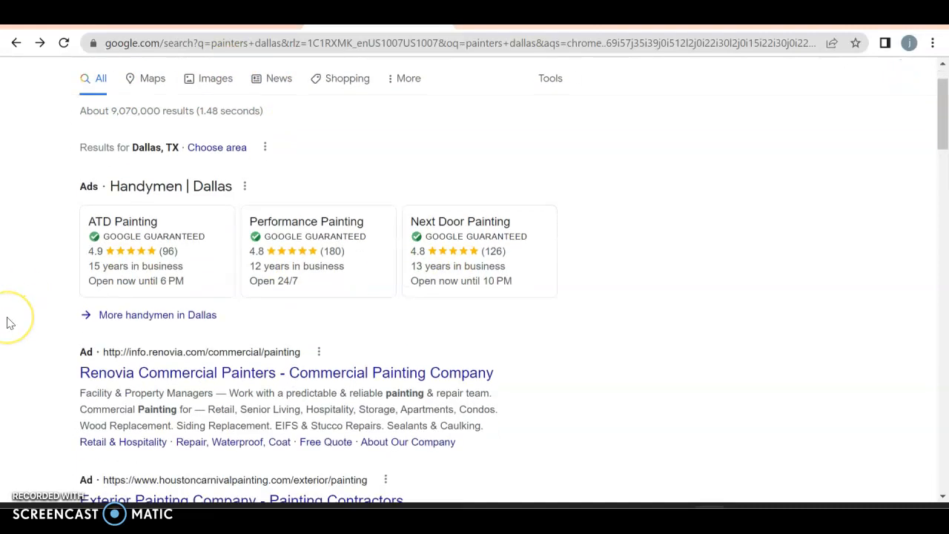
pyautogui.scroll(-3)
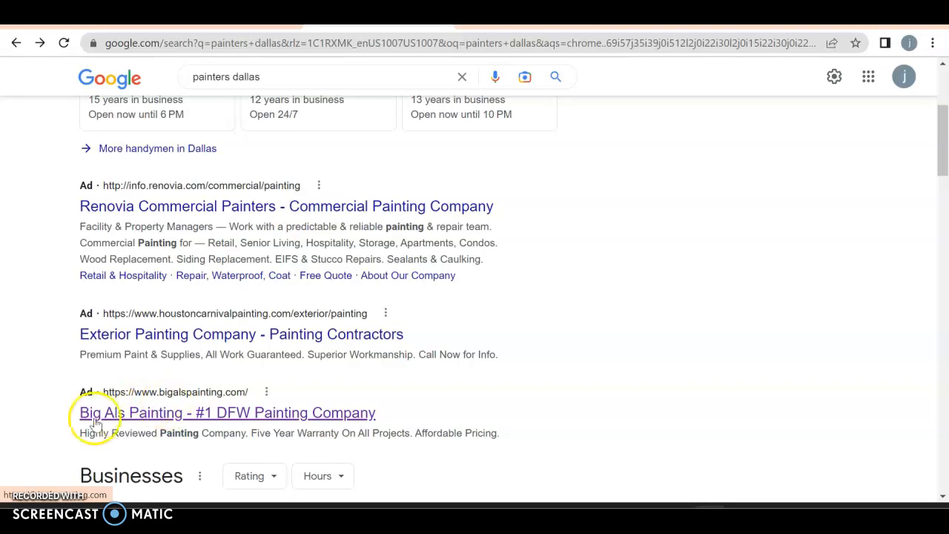
pyautogui.scroll(3)
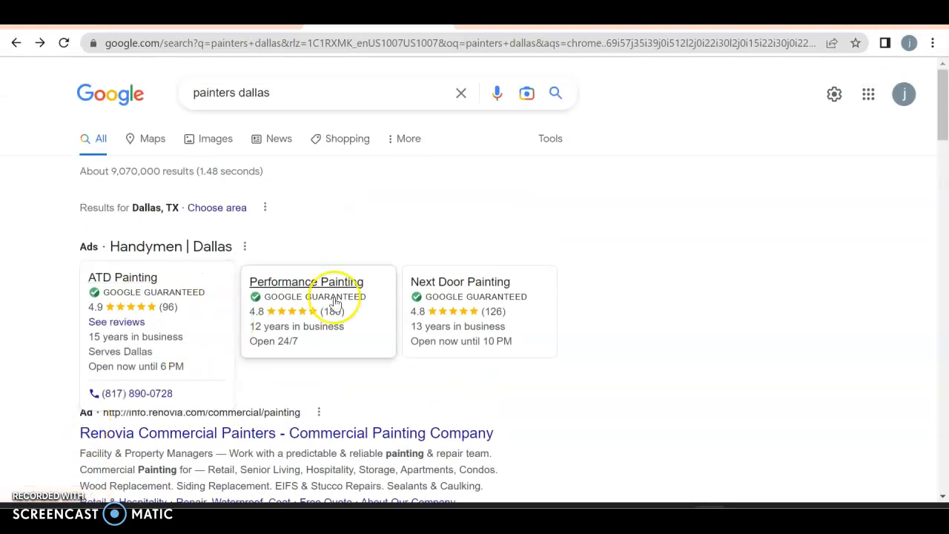
pyautogui.scroll(-3)
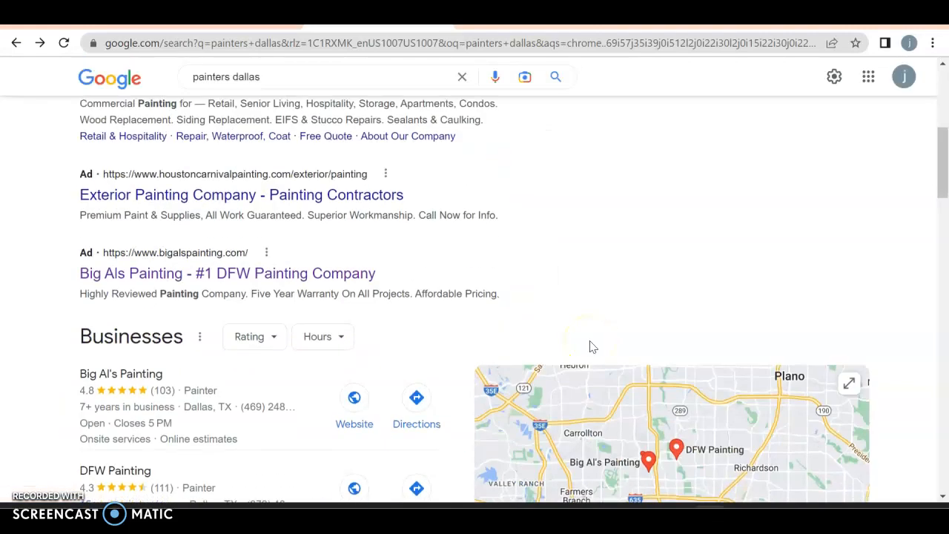
pyautogui.scroll(-3)
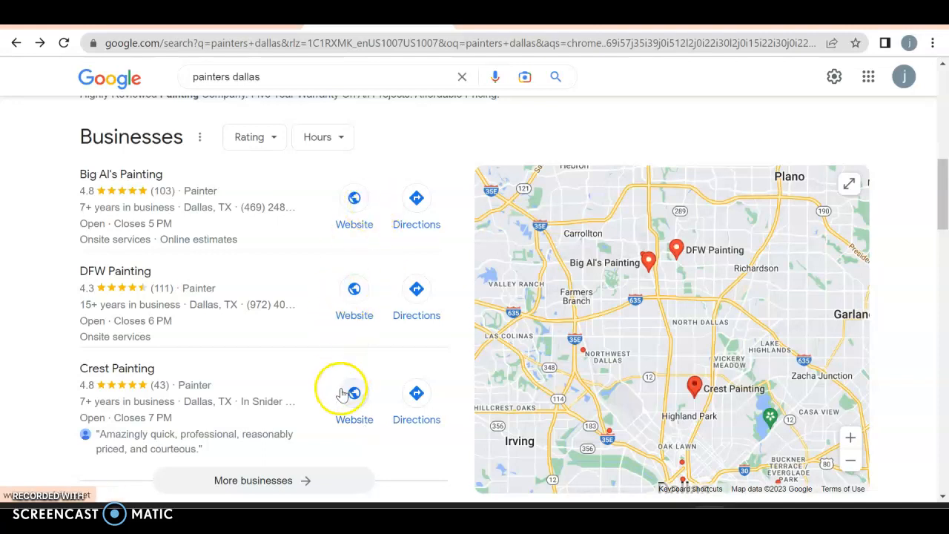
# - Scroll past People also ask and open the Big Al's Painting: Painters Dallas TX result
pyautogui.scroll(-3)
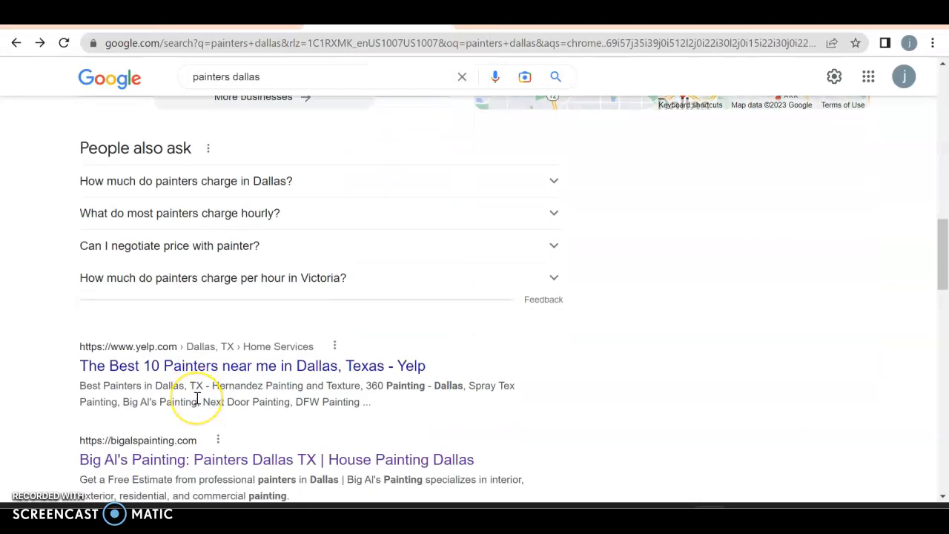
pyautogui.moveTo(195, 397)
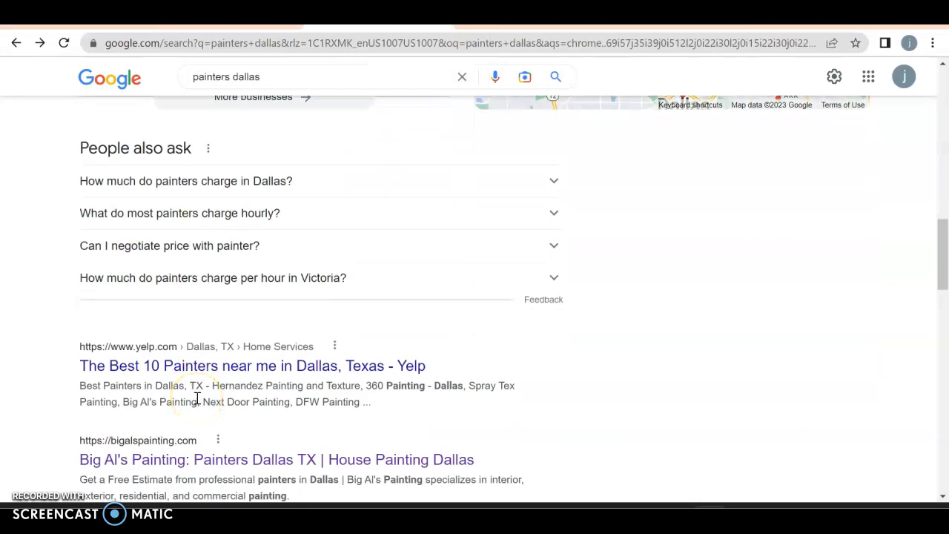
pyautogui.scroll(-3)
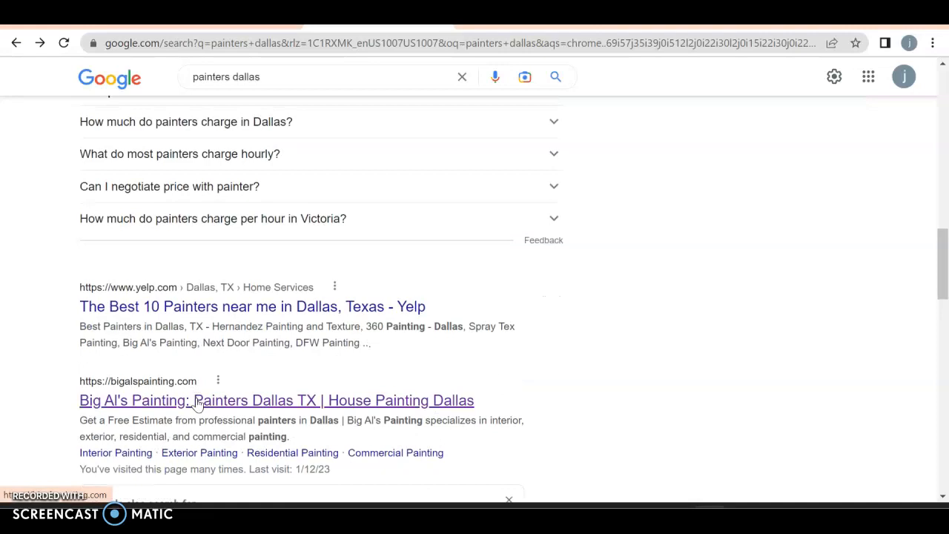
pyautogui.scroll(-3)
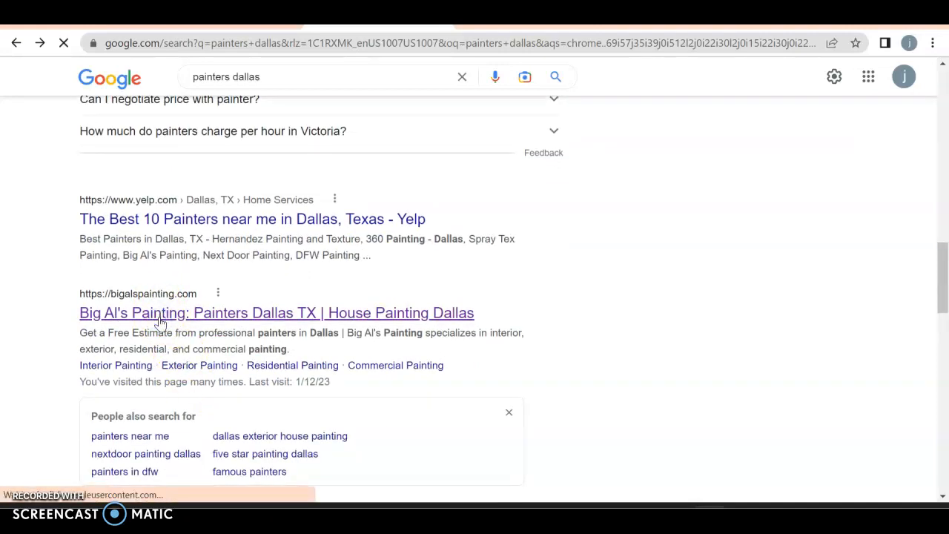
pyautogui.click(275, 311)
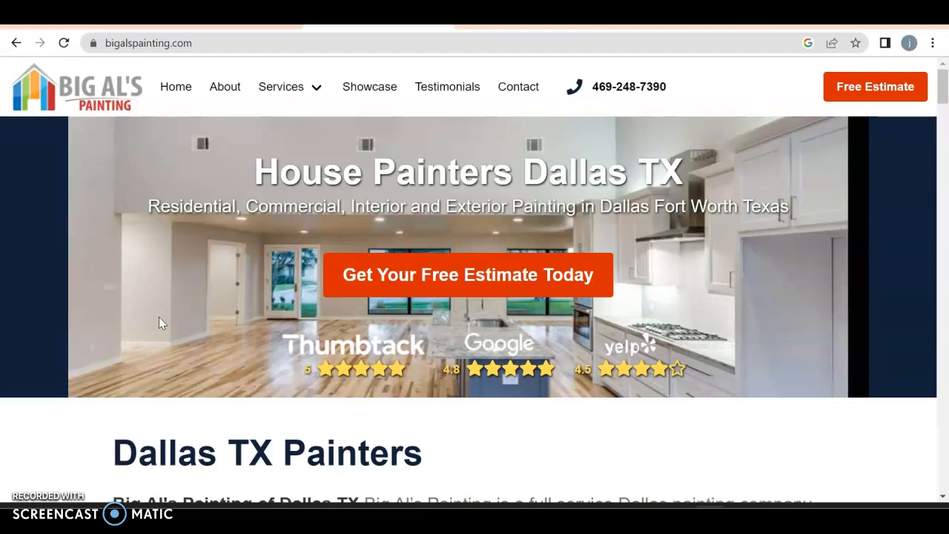
pyautogui.moveTo(207, 148)
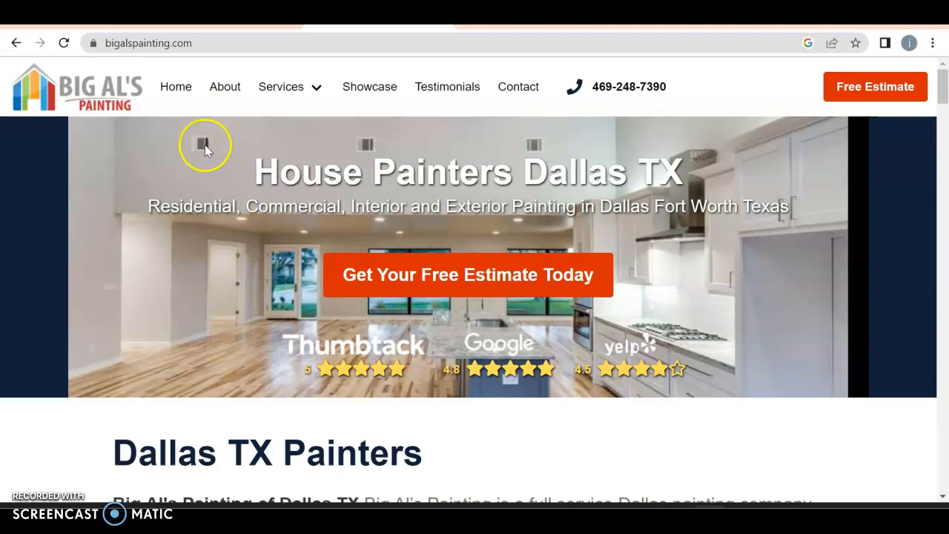
pyautogui.click(280, 86)
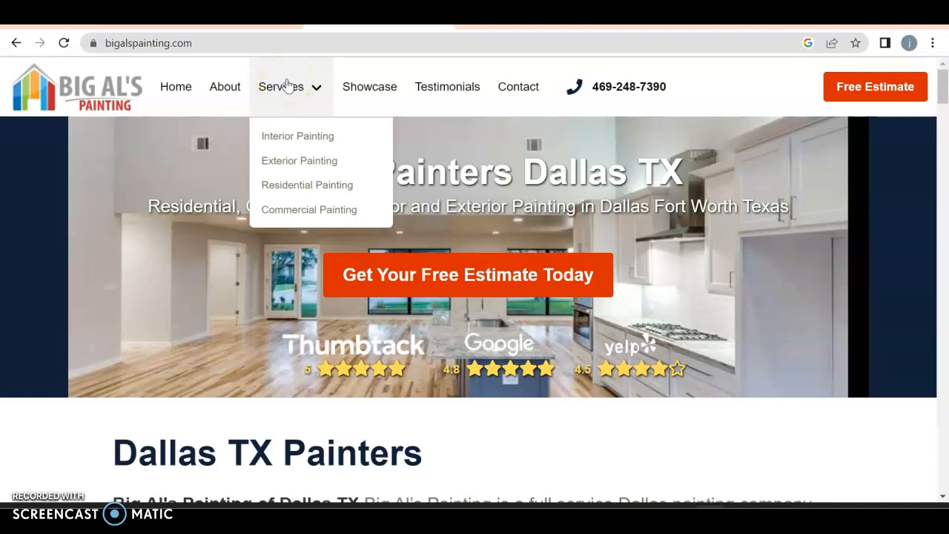
pyautogui.moveTo(630, 100)
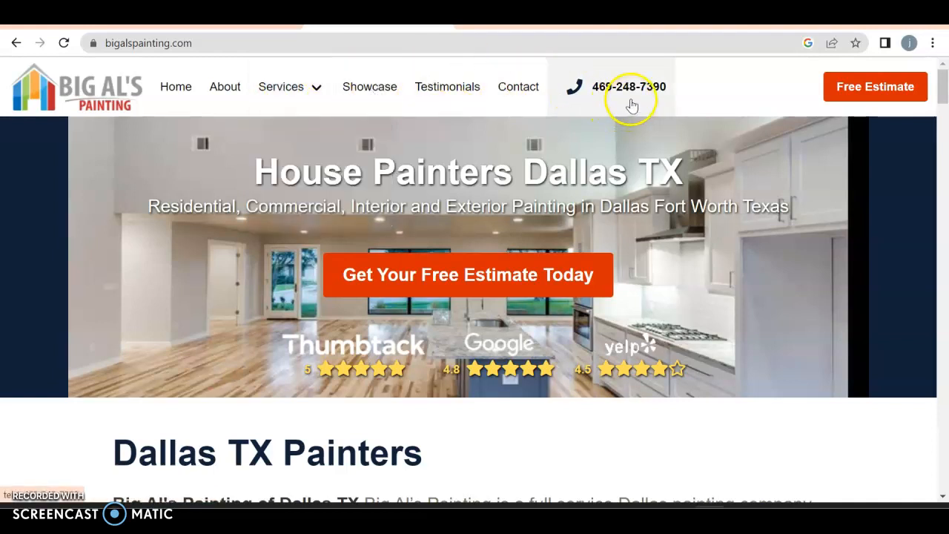
pyautogui.moveTo(630, 101)
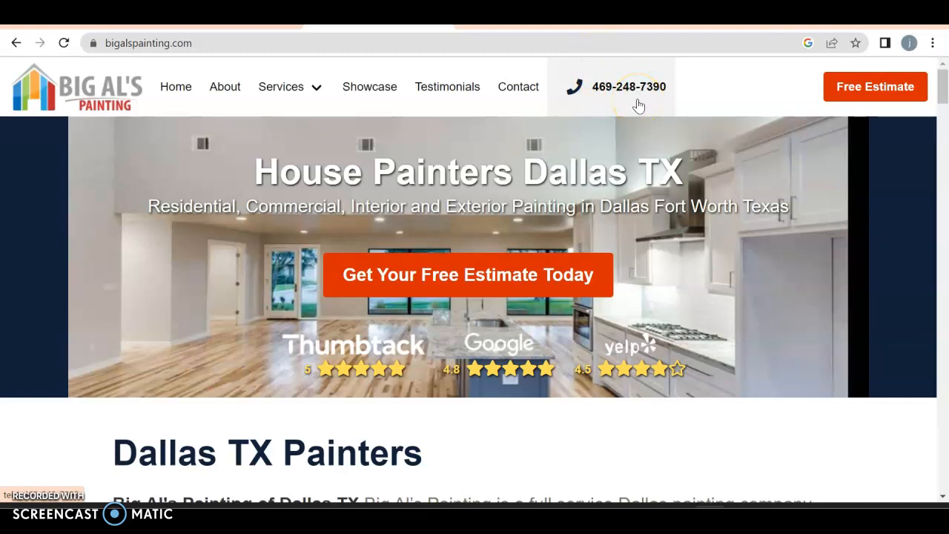
pyautogui.moveTo(639, 202)
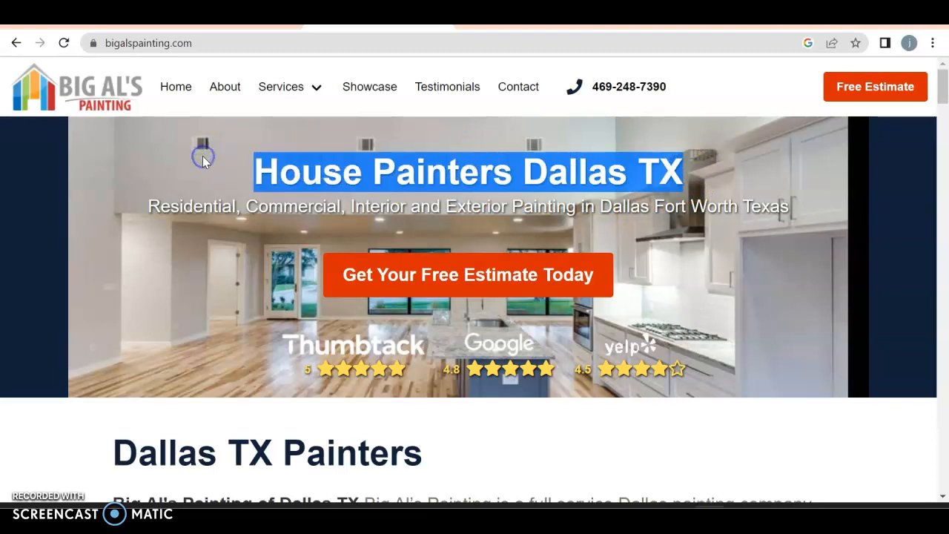
pyautogui.moveTo(452, 238)
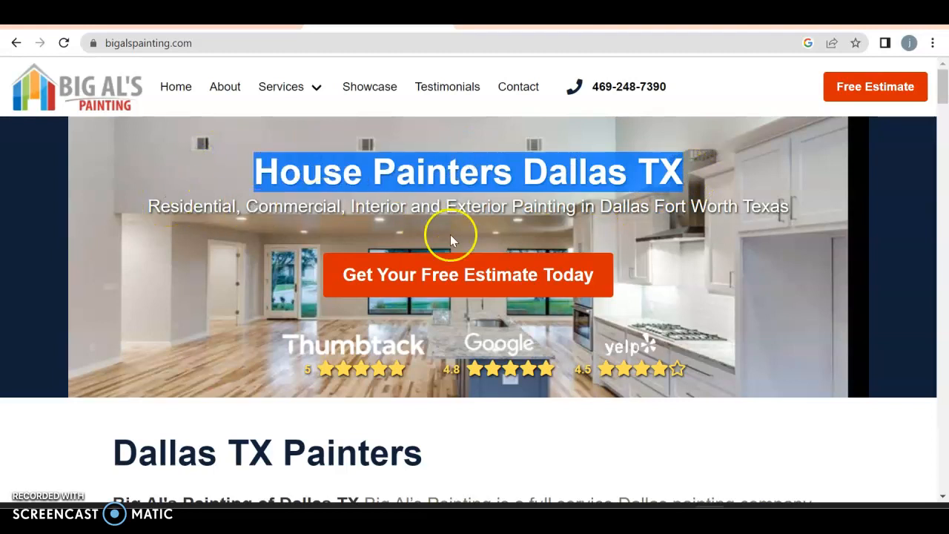
pyautogui.click(282, 86)
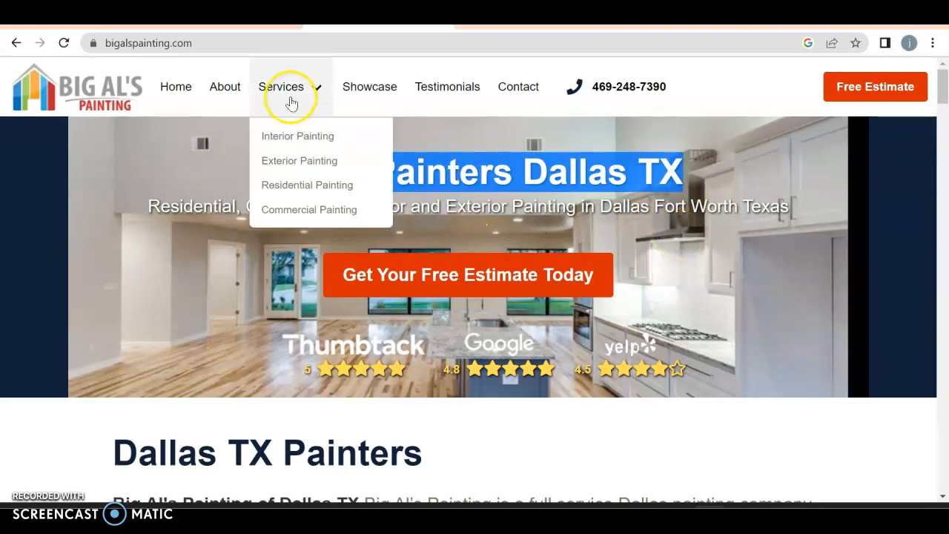
pyautogui.scroll(-3)
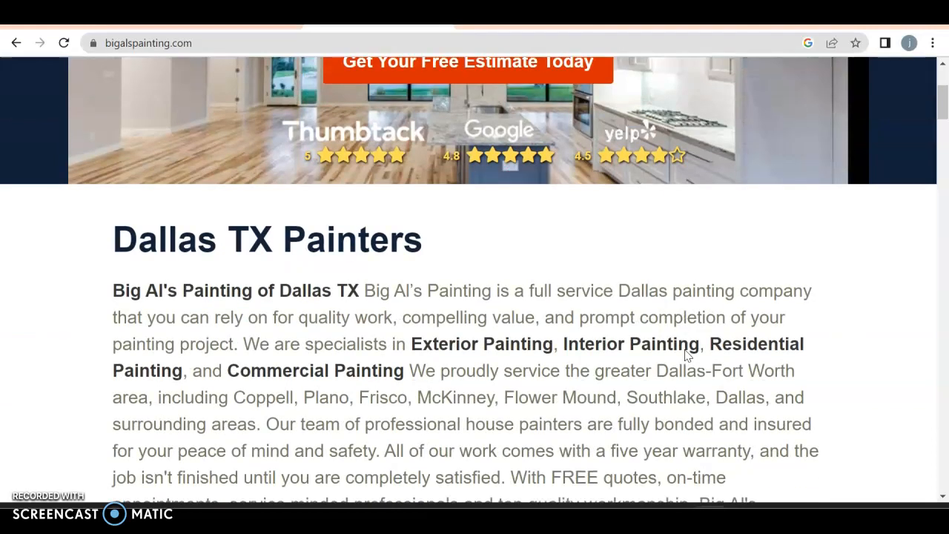
pyautogui.scroll(-3)
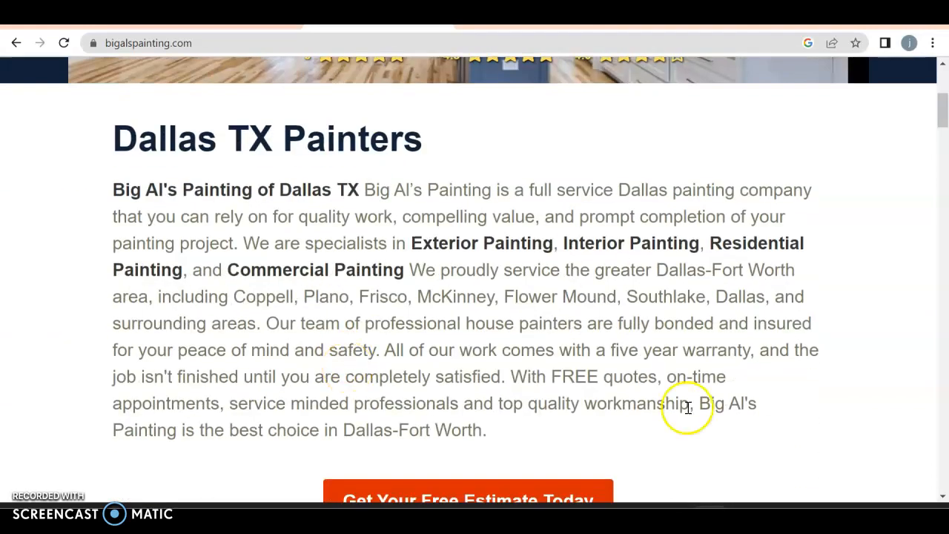
pyautogui.click(630, 243)
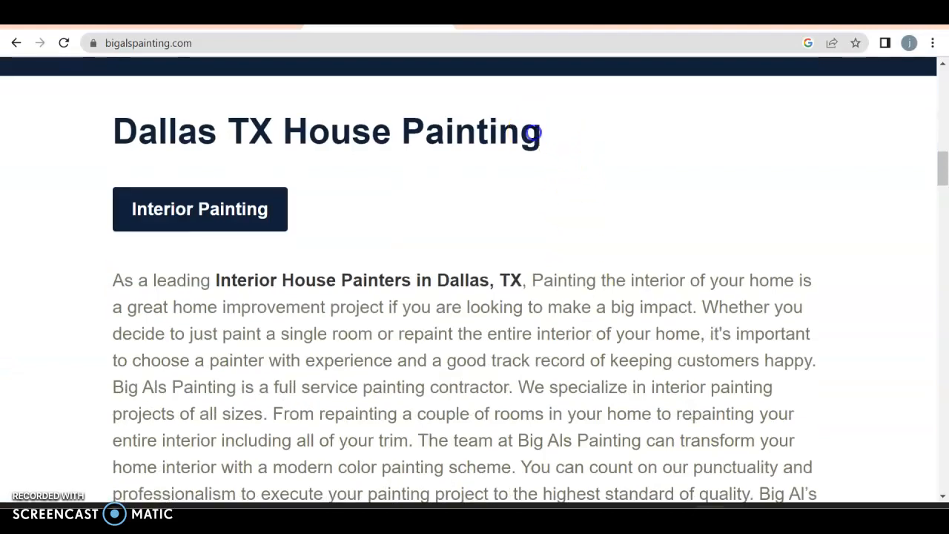
pyautogui.tripleClick(326, 130)
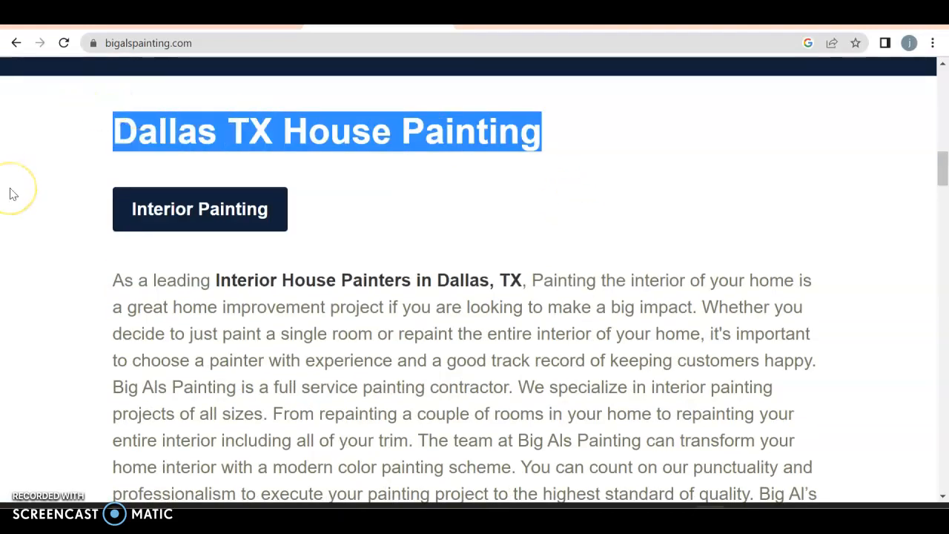
pyautogui.scroll(-3)
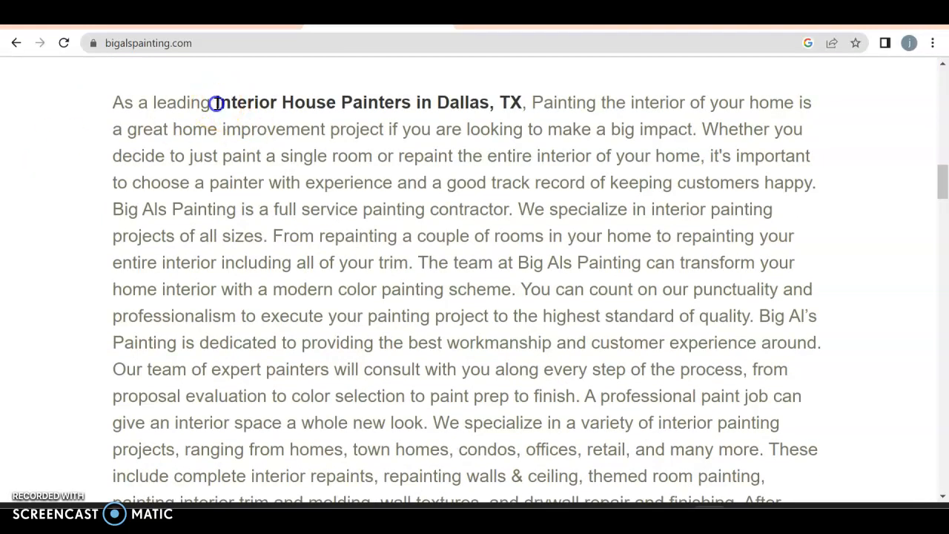
pyautogui.moveTo(217, 102); pyautogui.dragTo(487, 102)
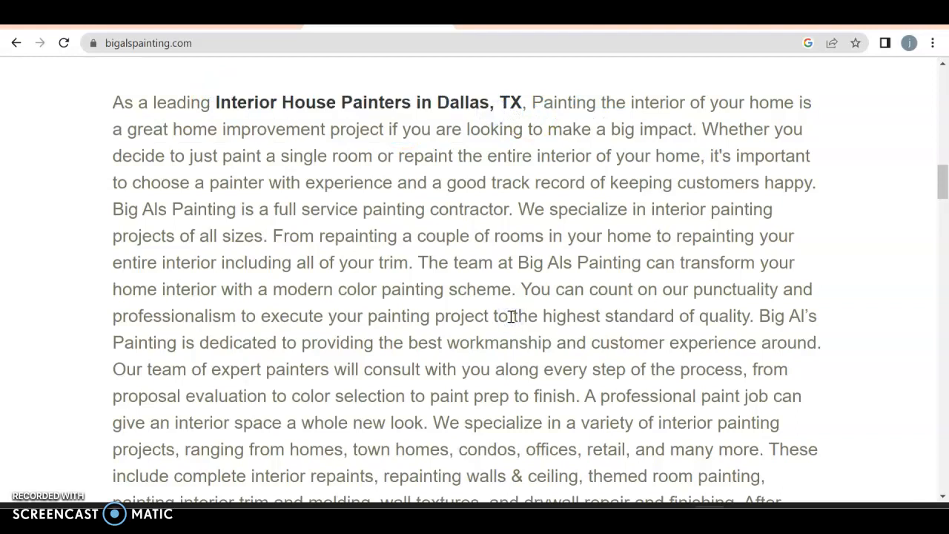
pyautogui.scroll(-3)
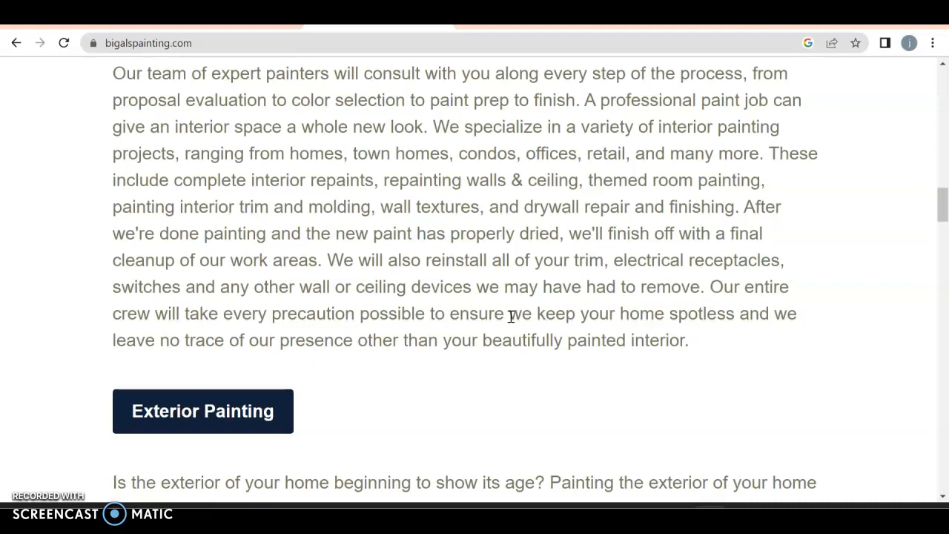
pyautogui.scroll(3)
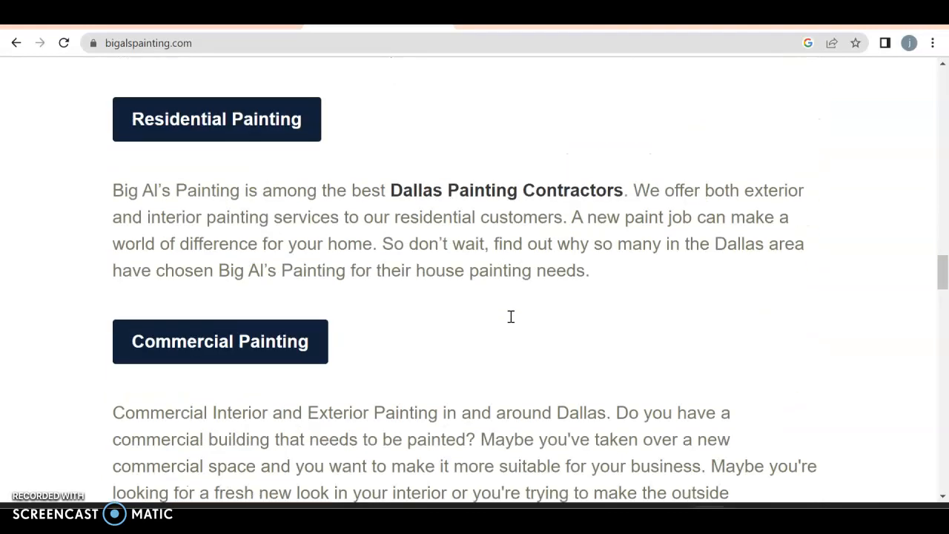
pyautogui.scroll(-3)
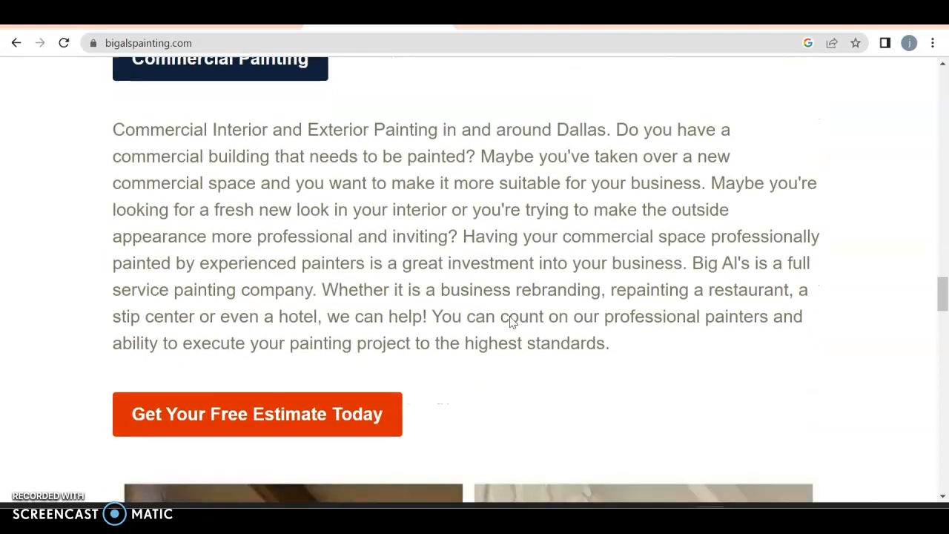
pyautogui.scroll(-3)
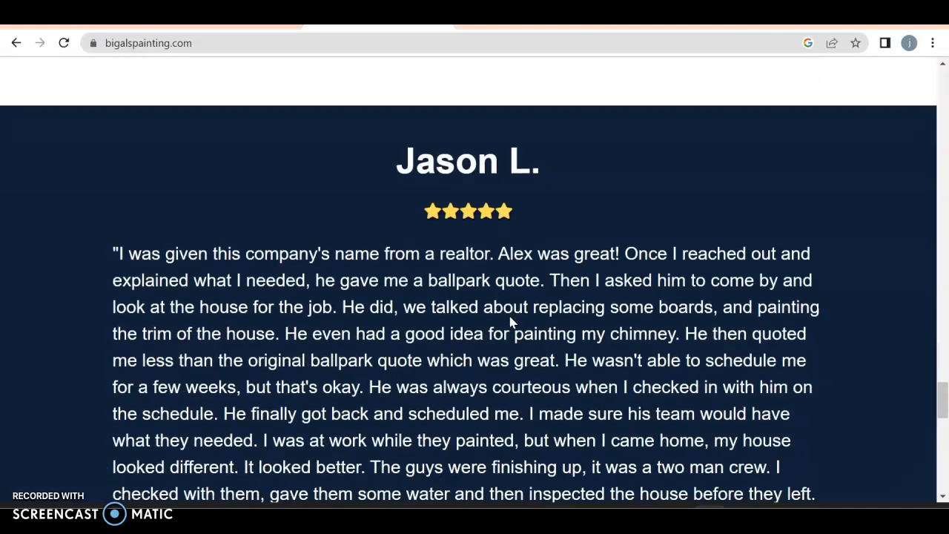
pyautogui.scroll(-3)
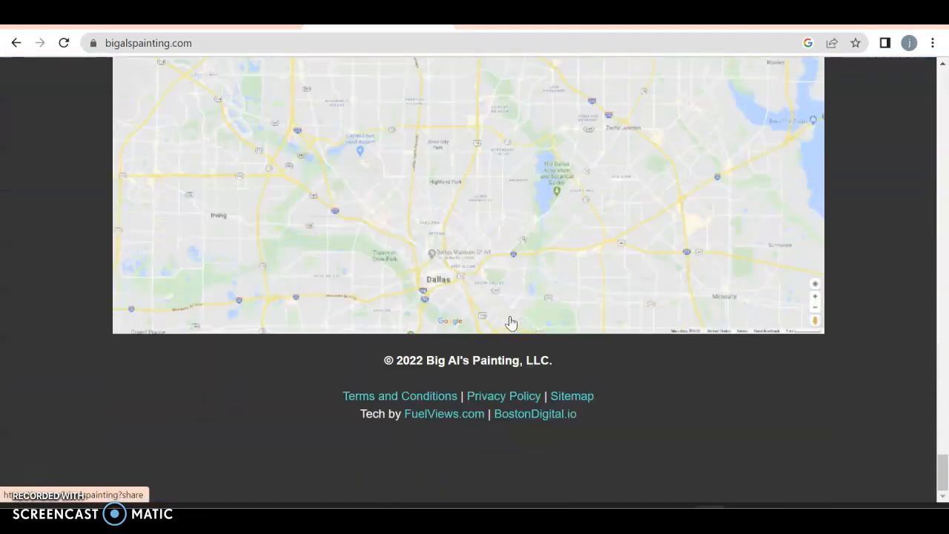
pyautogui.scroll(3)
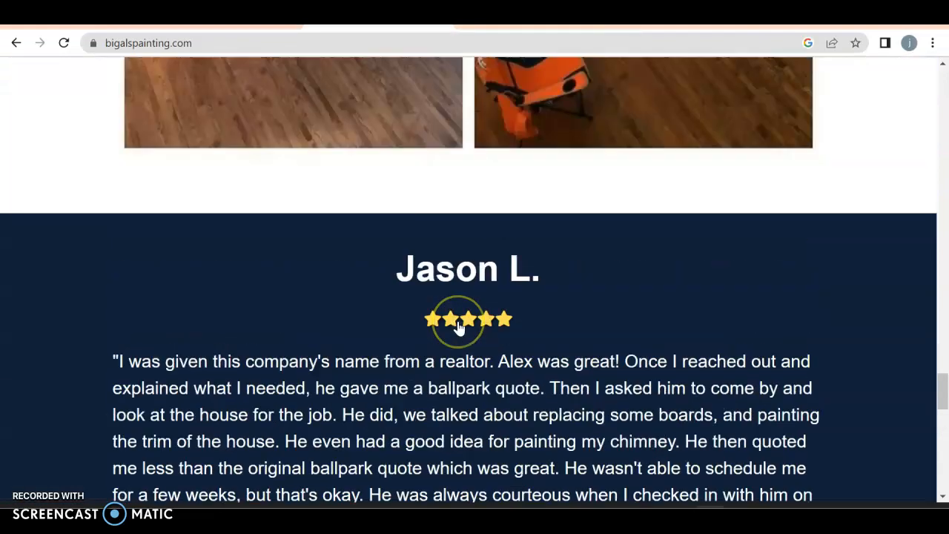
pyautogui.scroll(-3)
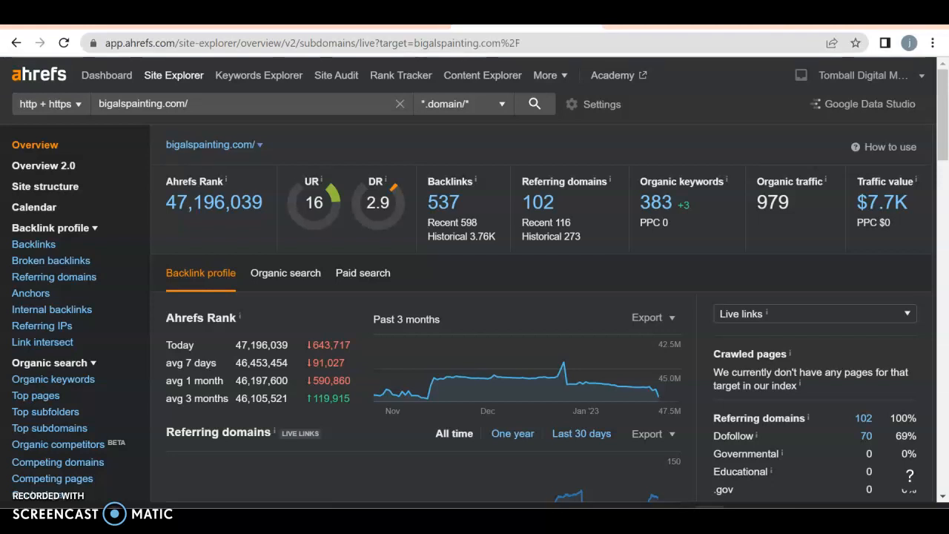
pyautogui.moveTo(422, 83)
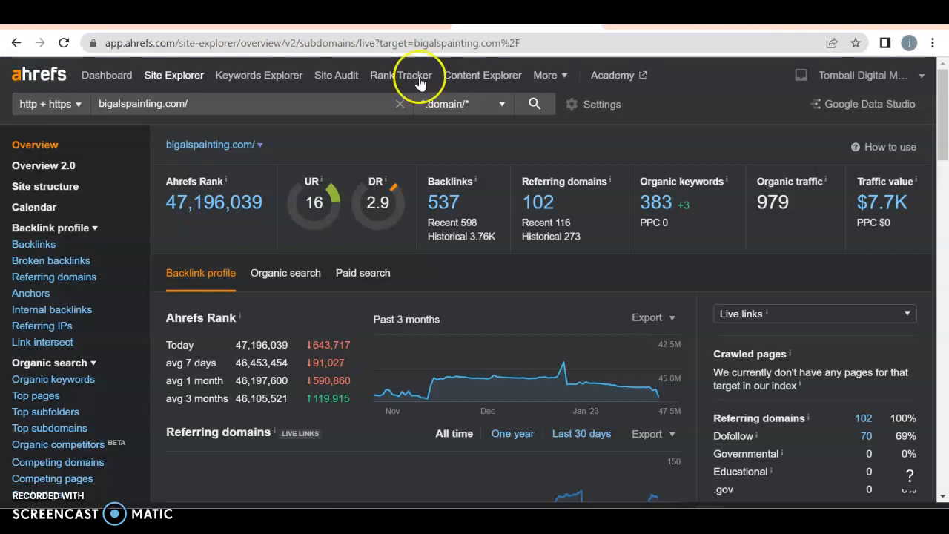
pyautogui.moveTo(297, 216)
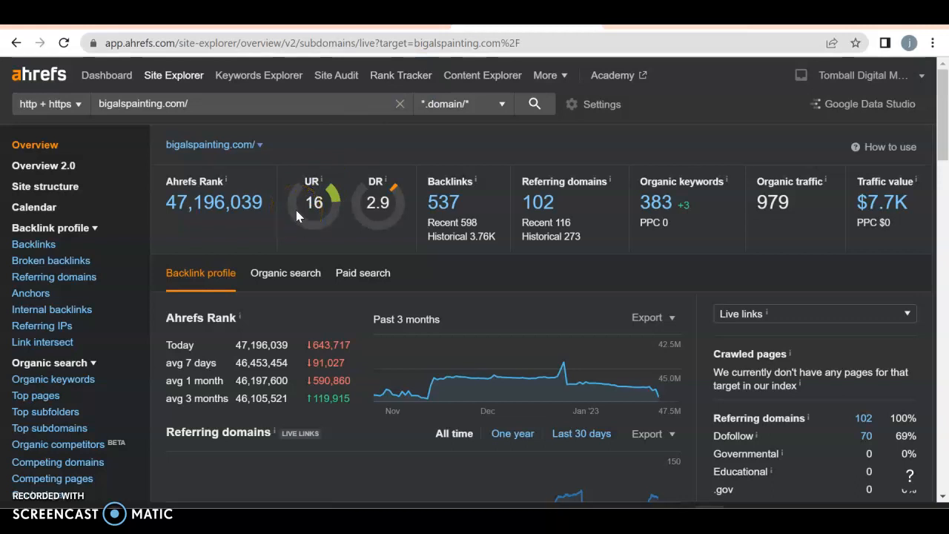
pyautogui.moveTo(385, 223)
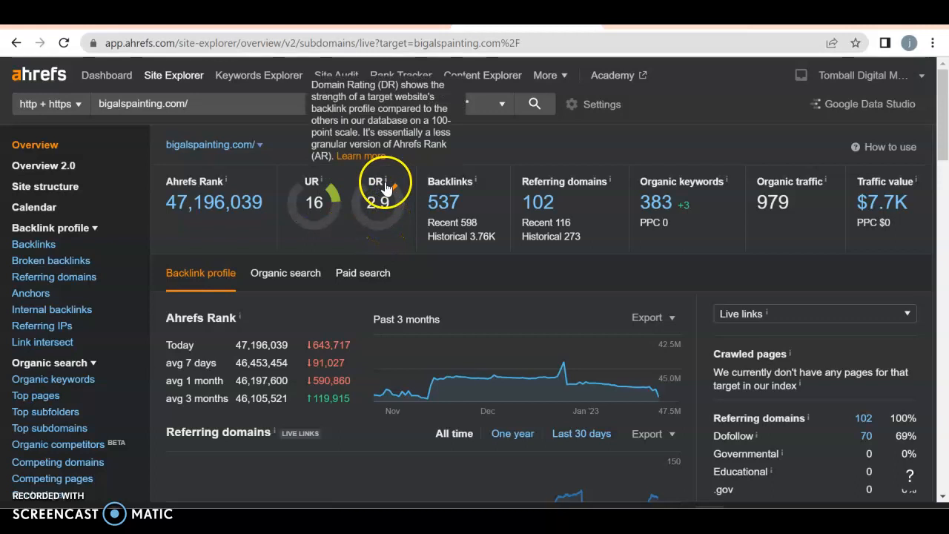
pyautogui.moveTo(414, 220)
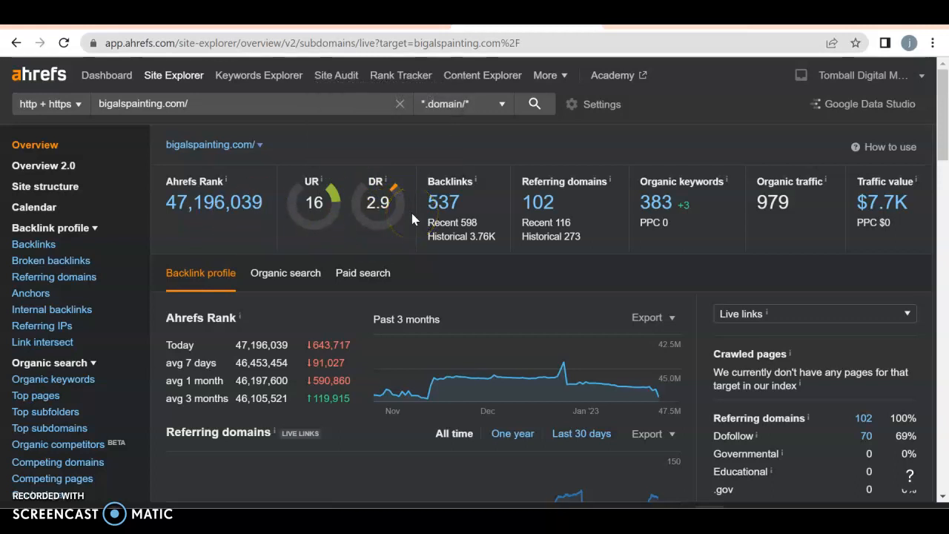
pyautogui.moveTo(445, 201)
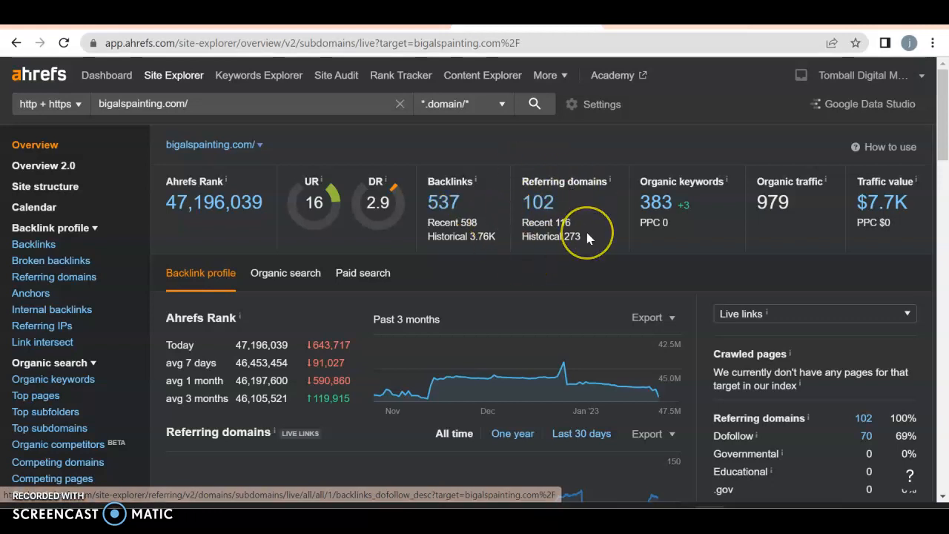
pyautogui.moveTo(587, 239)
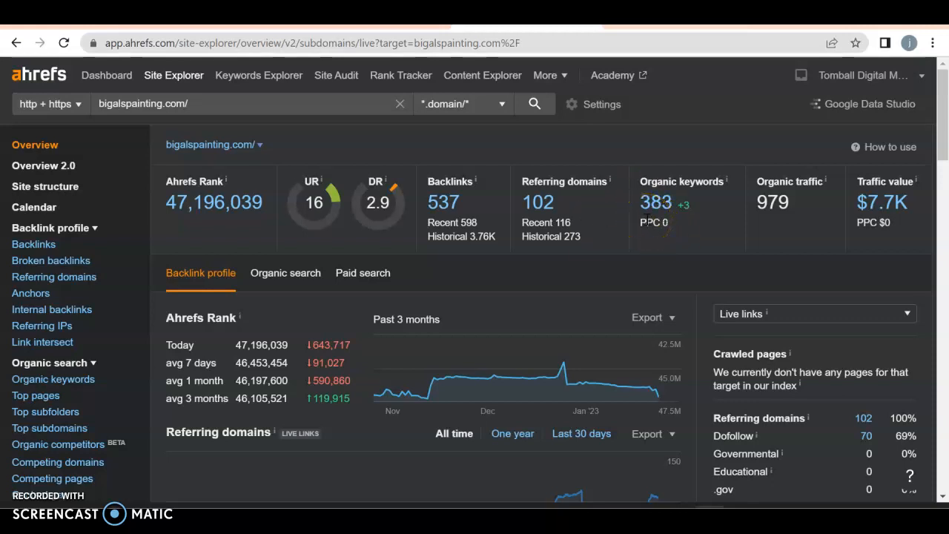
pyautogui.moveTo(655, 222)
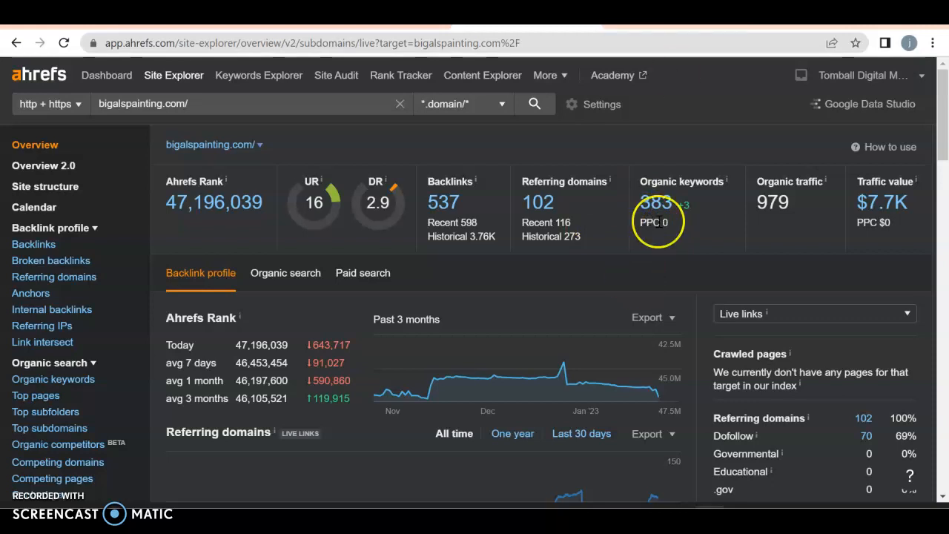
pyautogui.moveTo(659, 42)
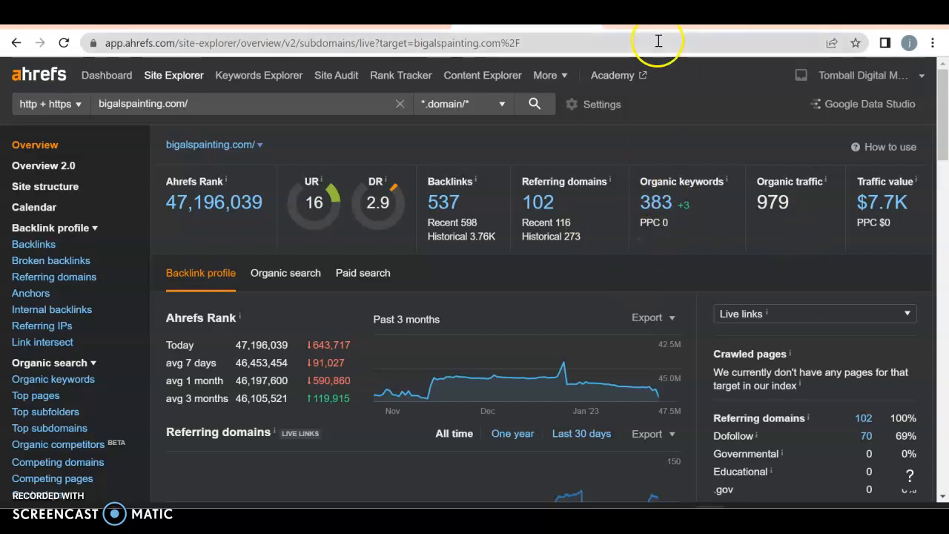
# - Open the Organic keywords report for bigalspainting.com and review its keyword rows
pyautogui.click(53, 380)
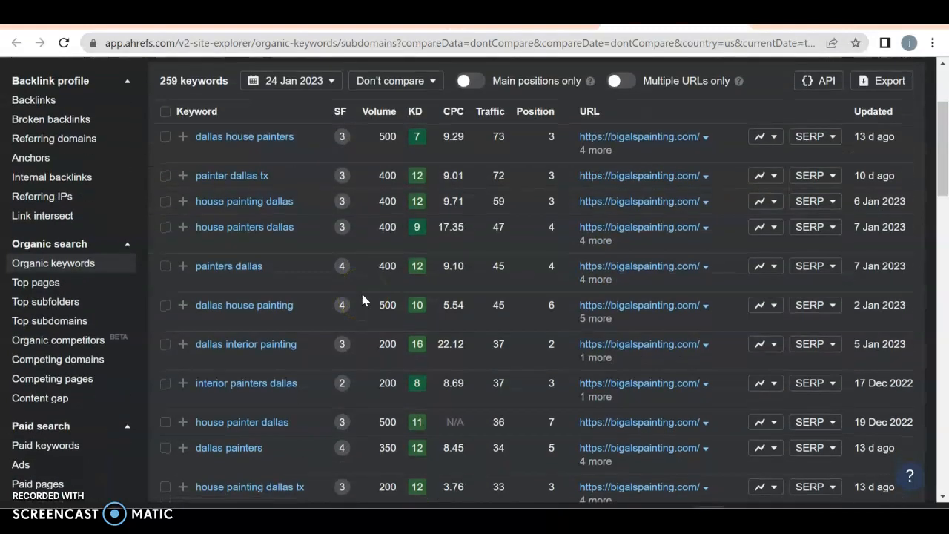
pyautogui.moveTo(368, 205)
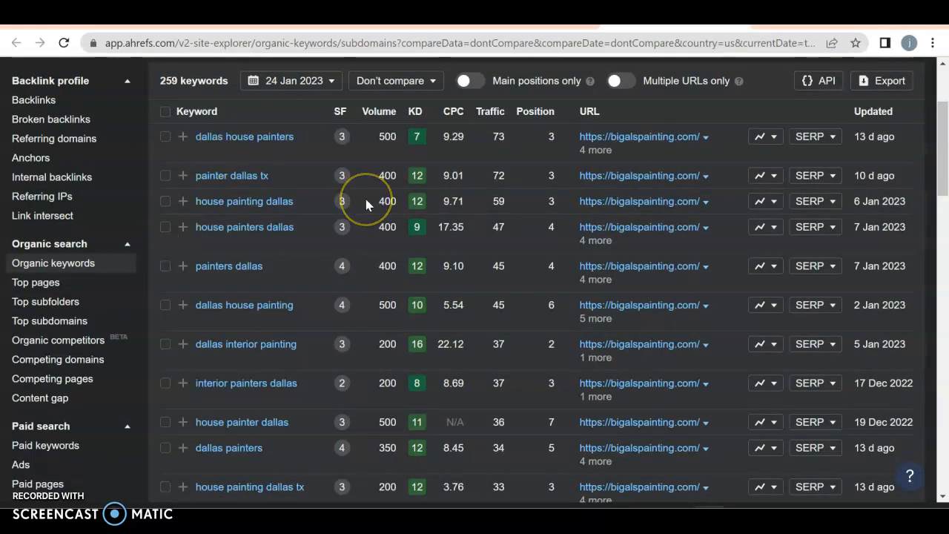
pyautogui.moveTo(377, 132)
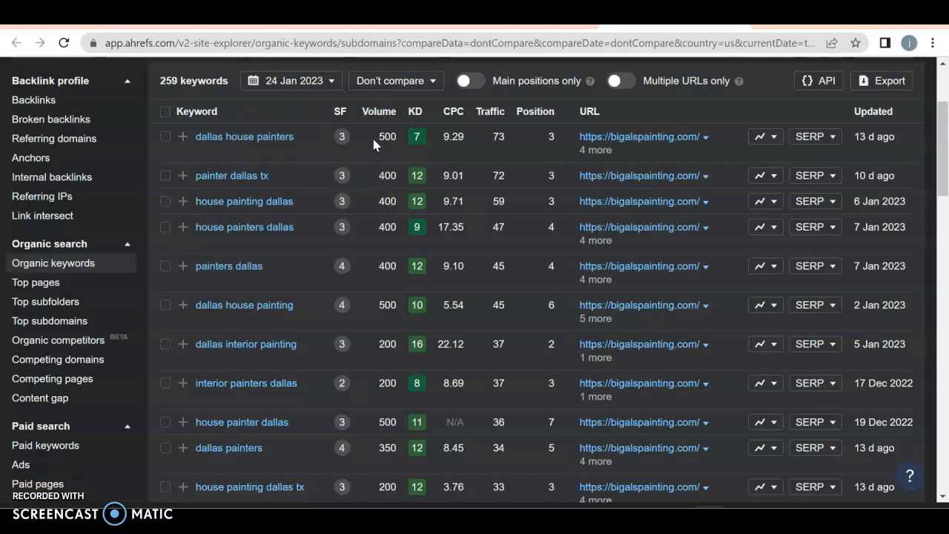
pyautogui.moveTo(507, 151)
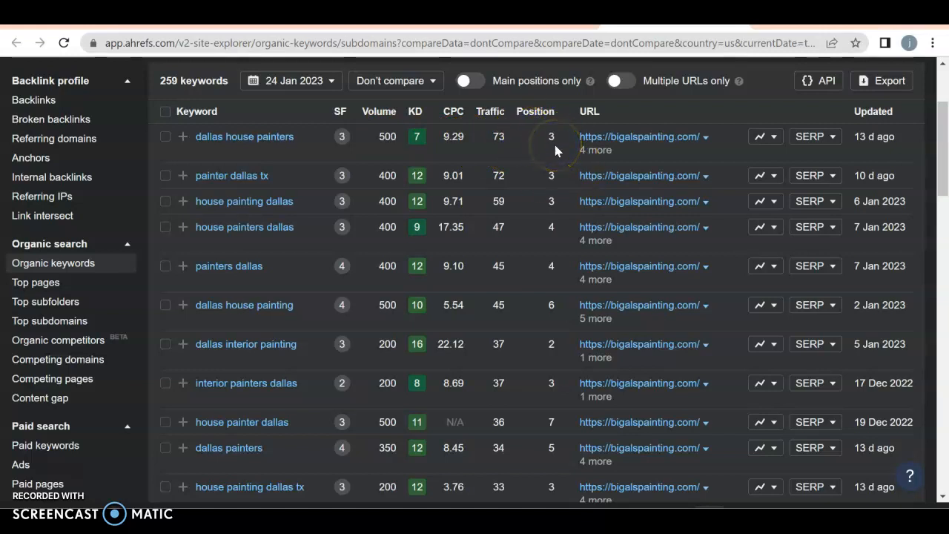
pyautogui.moveTo(636, 126)
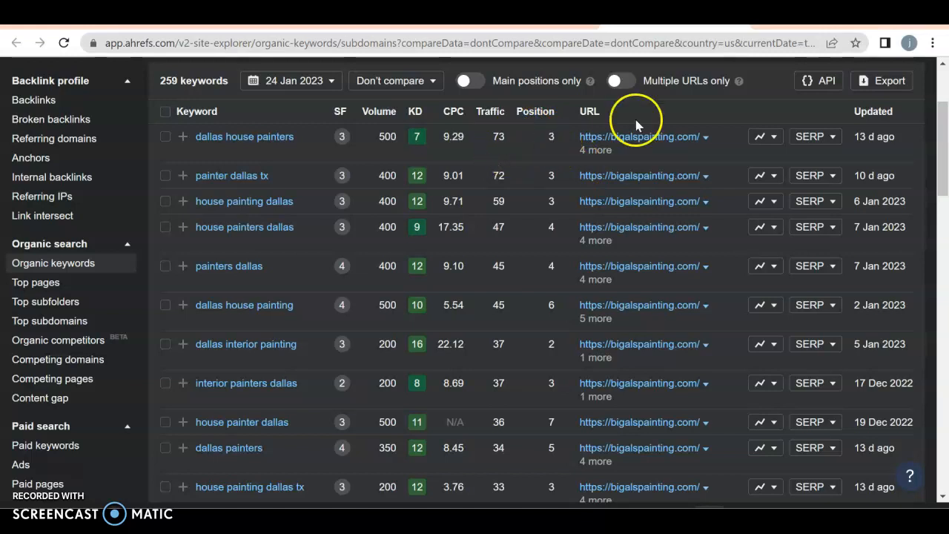
pyautogui.moveTo(539, 200)
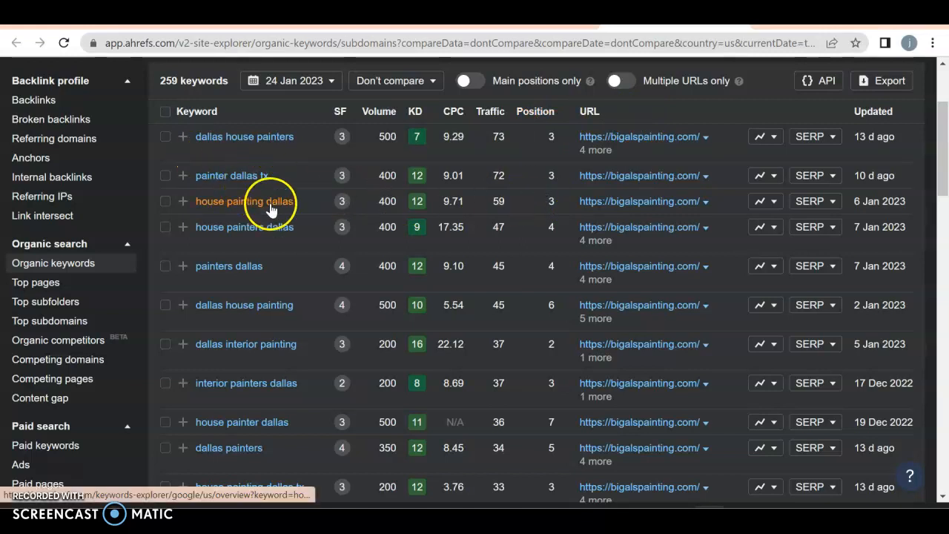
pyautogui.moveTo(220, 181)
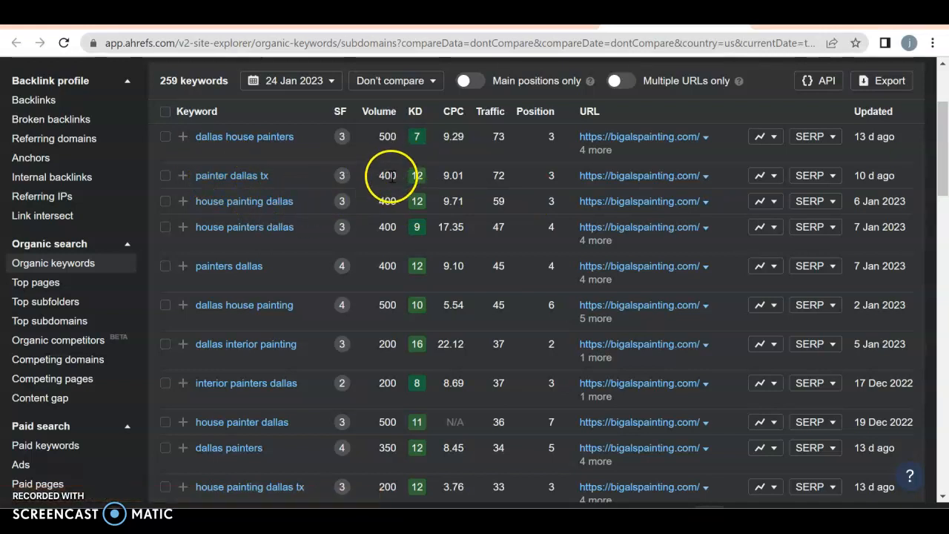
pyautogui.moveTo(504, 178)
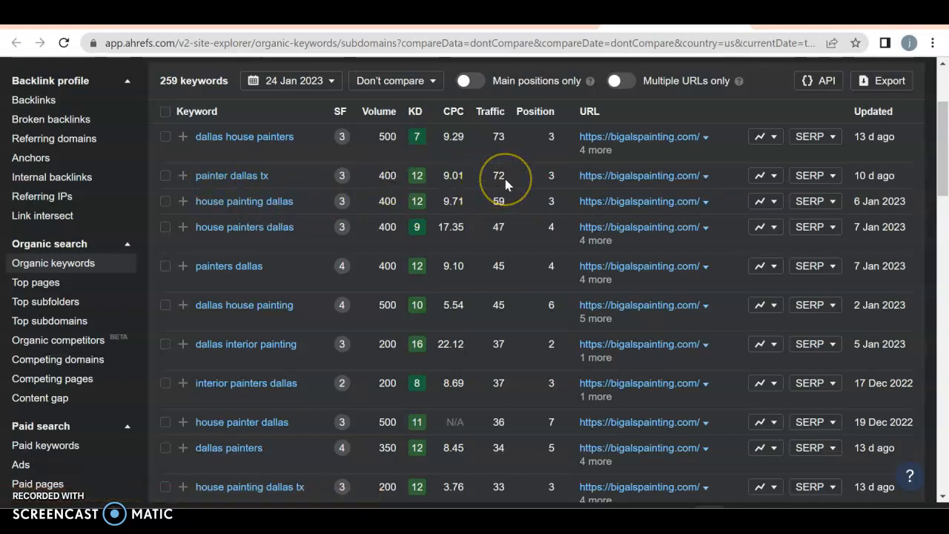
pyautogui.moveTo(507, 181)
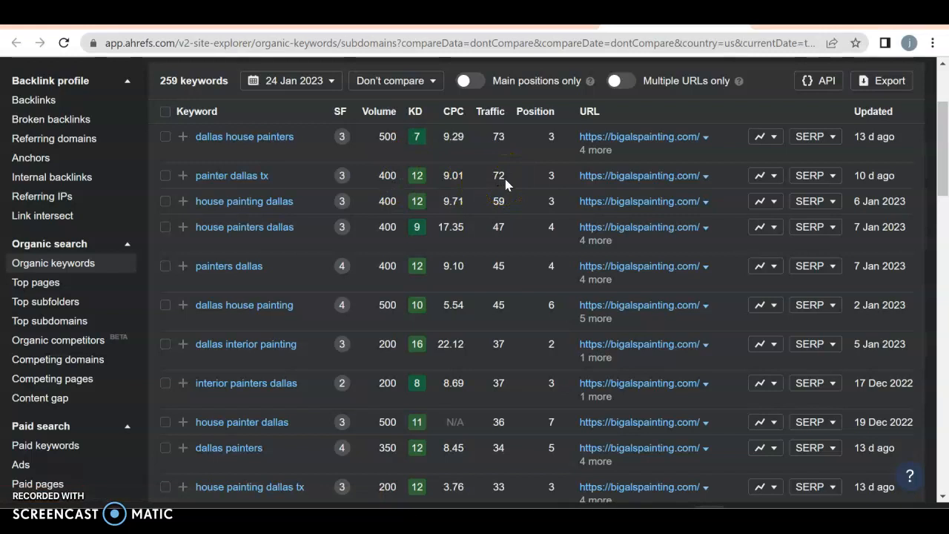
pyautogui.moveTo(563, 181)
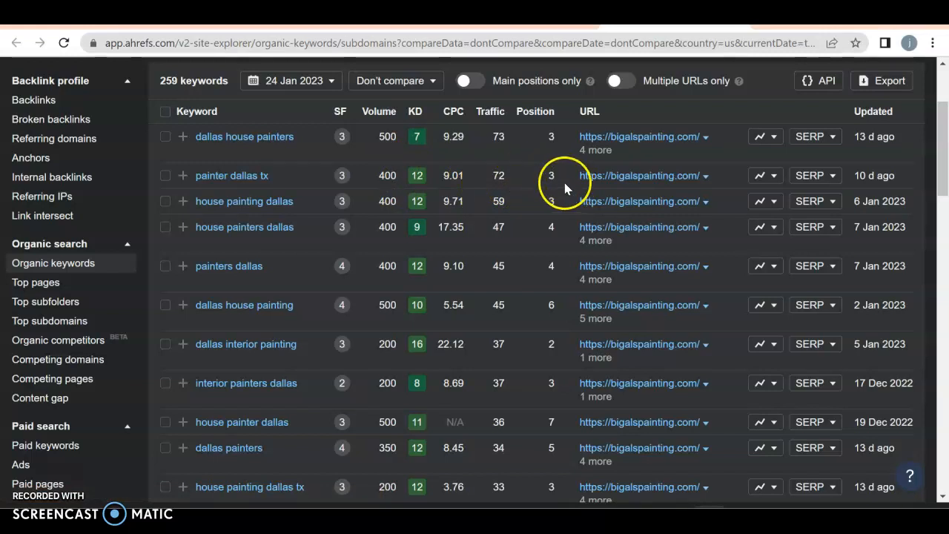
pyautogui.moveTo(377, 507)
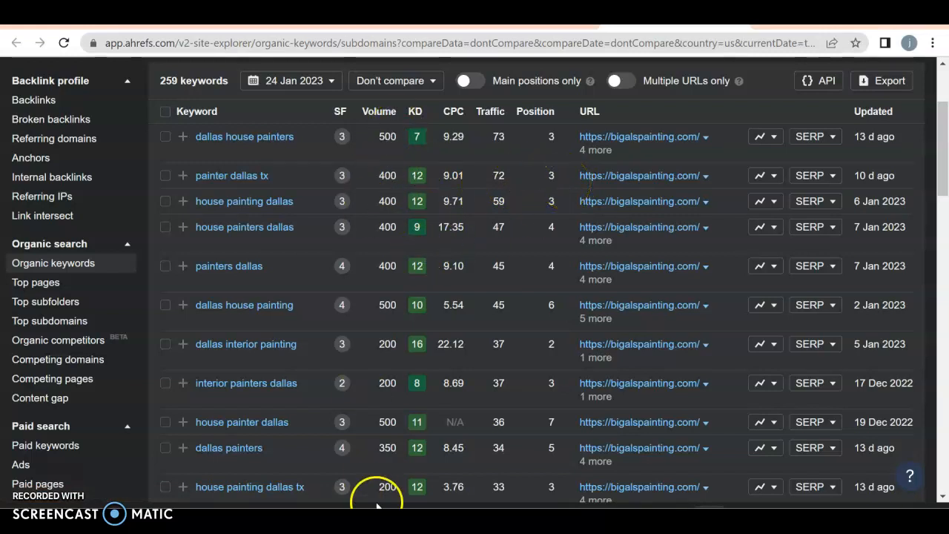
pyautogui.scroll(3)
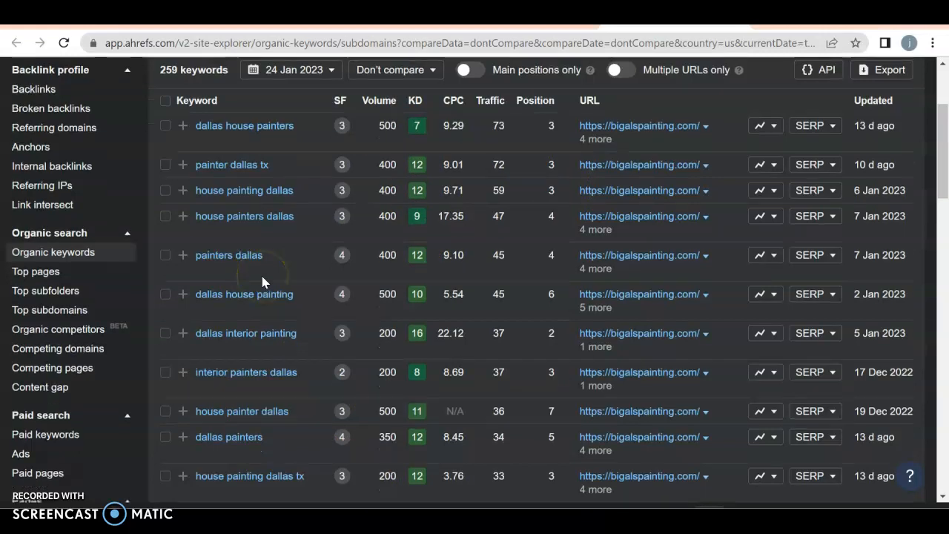
pyautogui.scroll(-3)
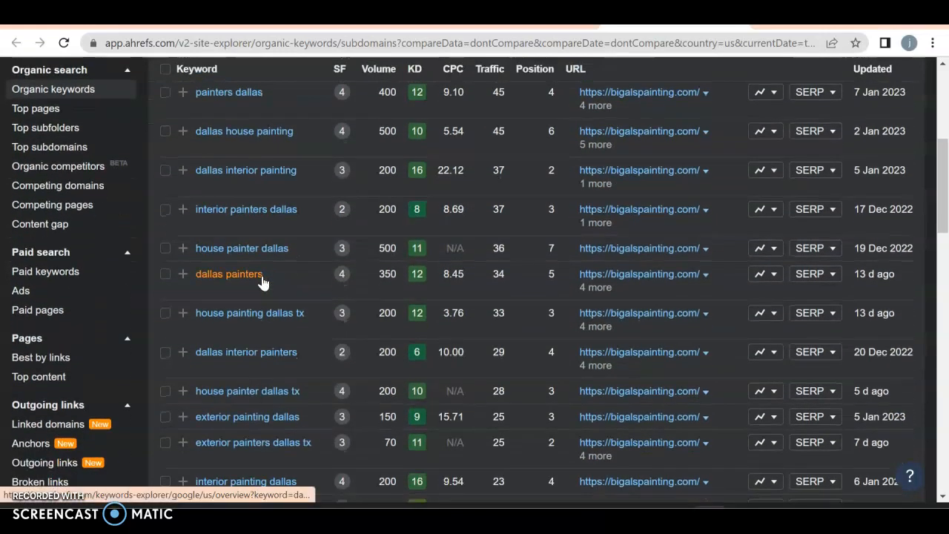
pyautogui.moveTo(245, 280)
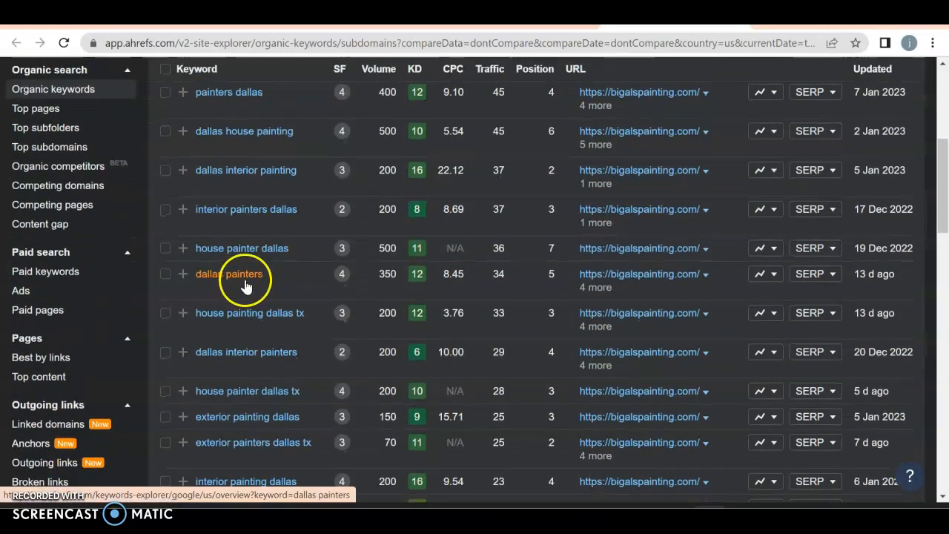
pyautogui.moveTo(530, 273)
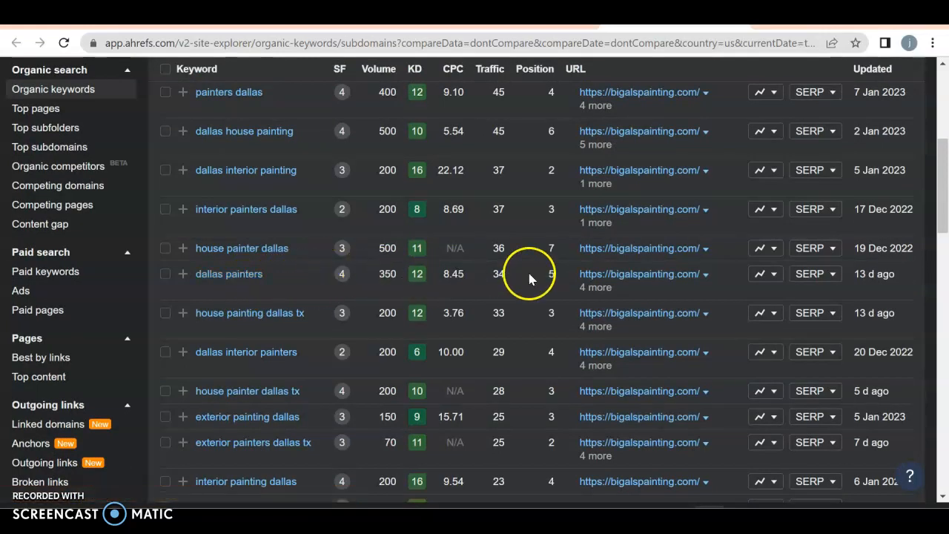
pyautogui.moveTo(576, 304)
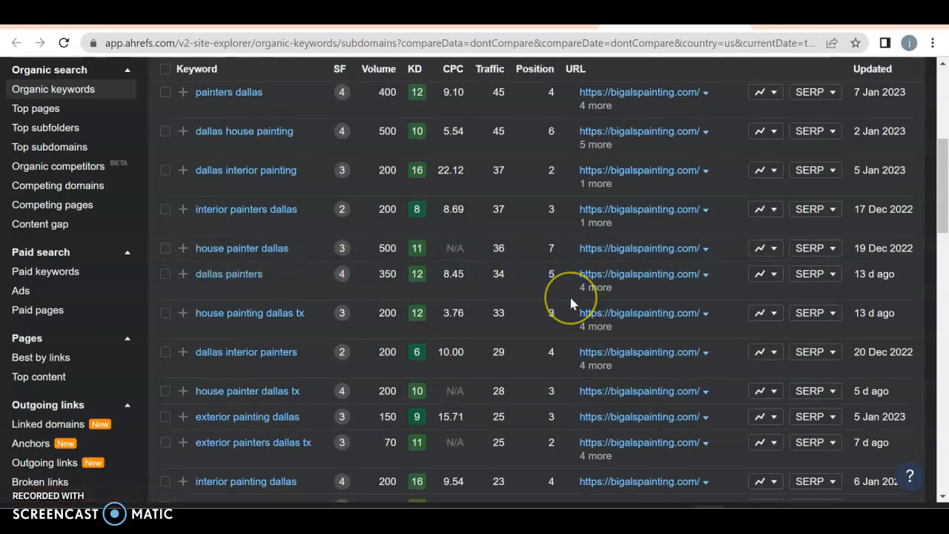
pyautogui.moveTo(564, 274)
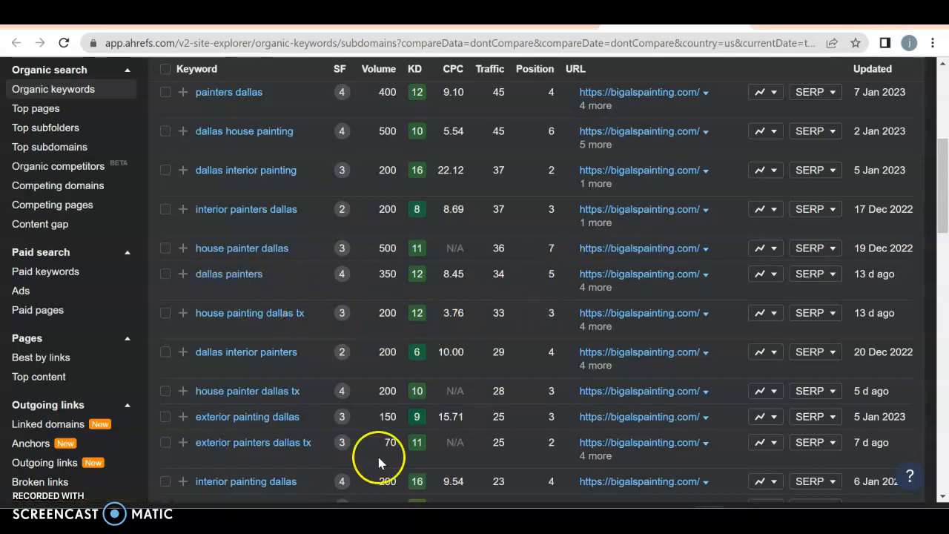
pyautogui.scroll(-3)
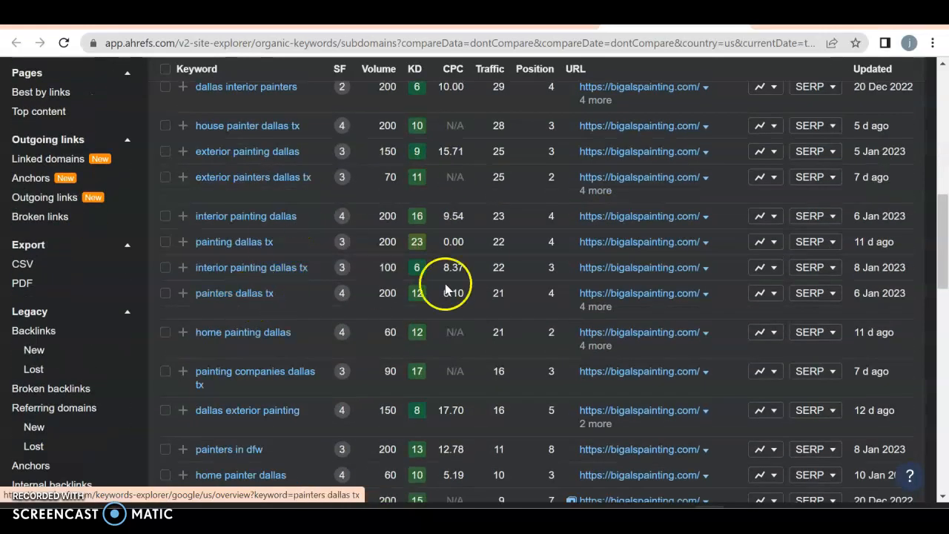
pyautogui.moveTo(579, 305)
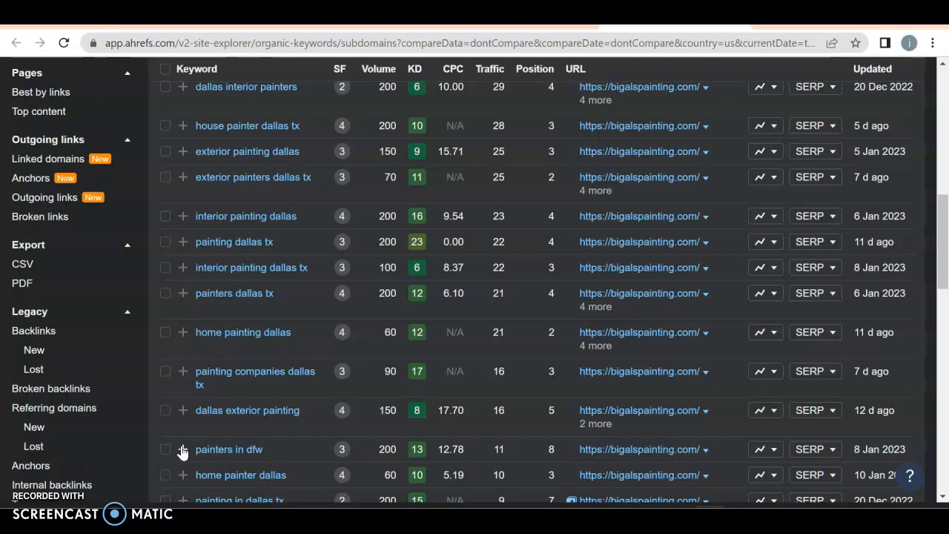
pyautogui.scroll(-3)
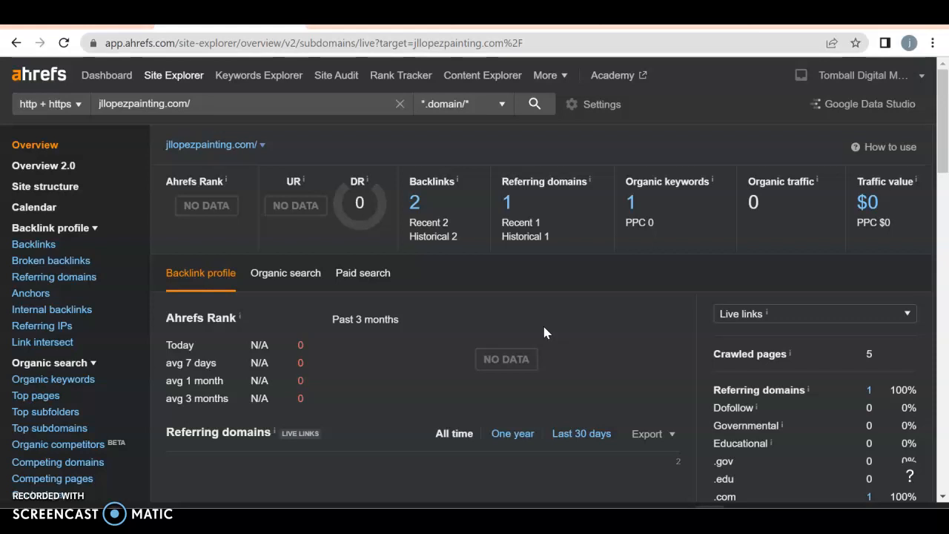
pyautogui.moveTo(57, 445)
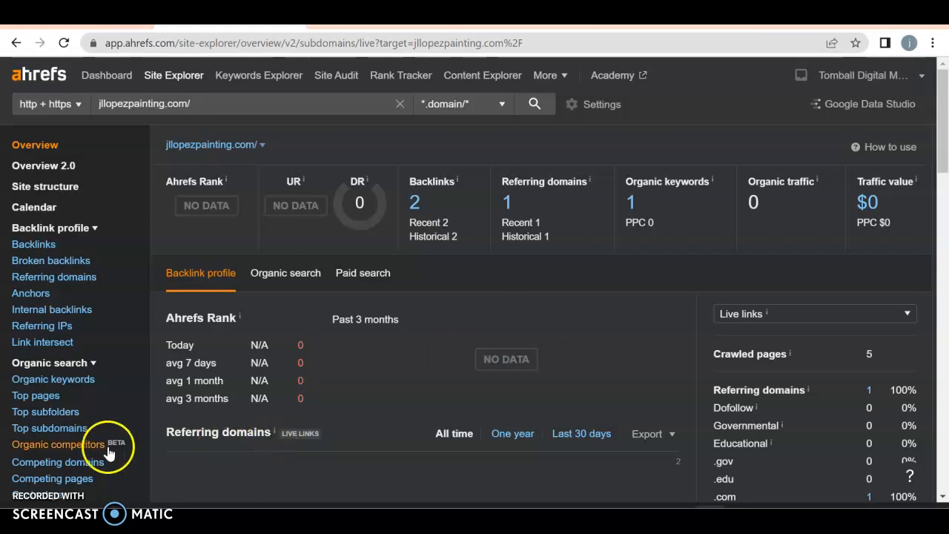